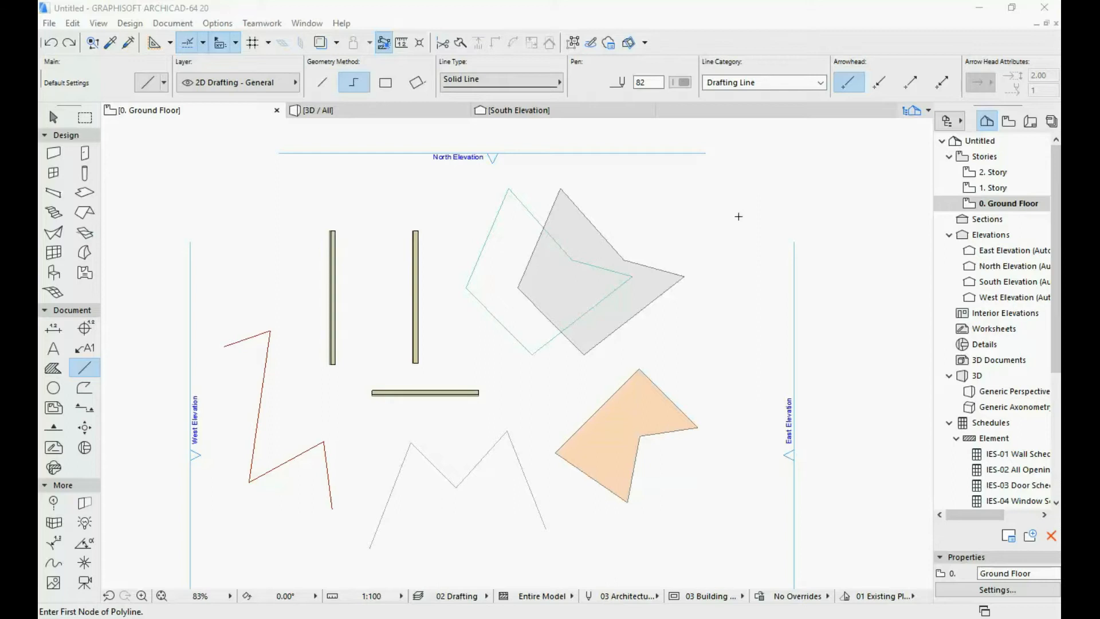
{"action": "mouse_move", "coordinate": [736, 216]}
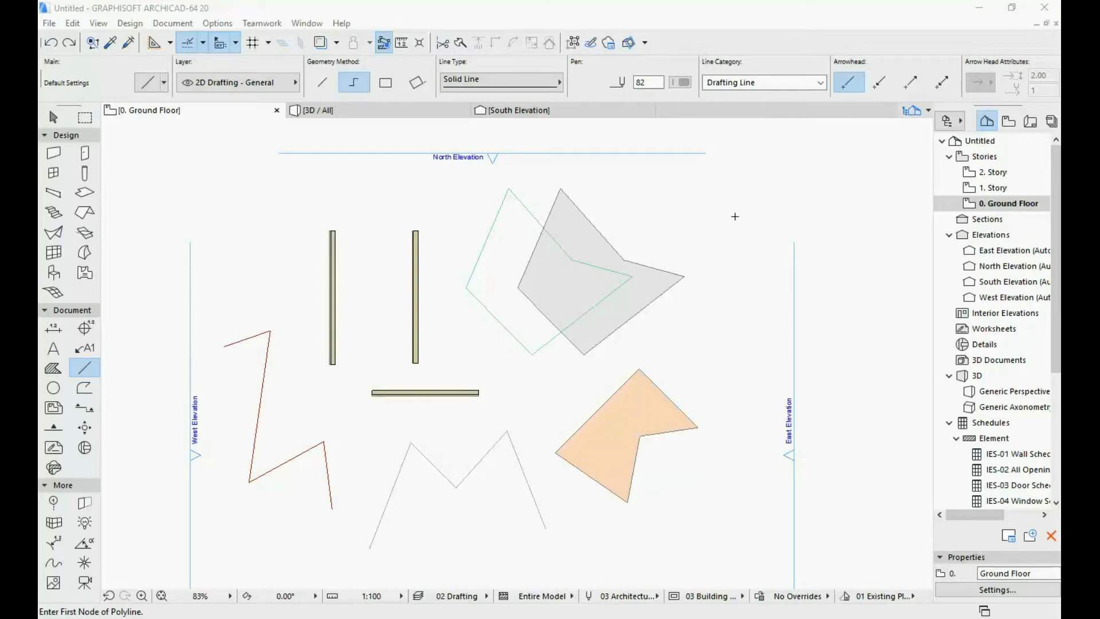
{"action": "mouse_move", "coordinate": [454, 216]}
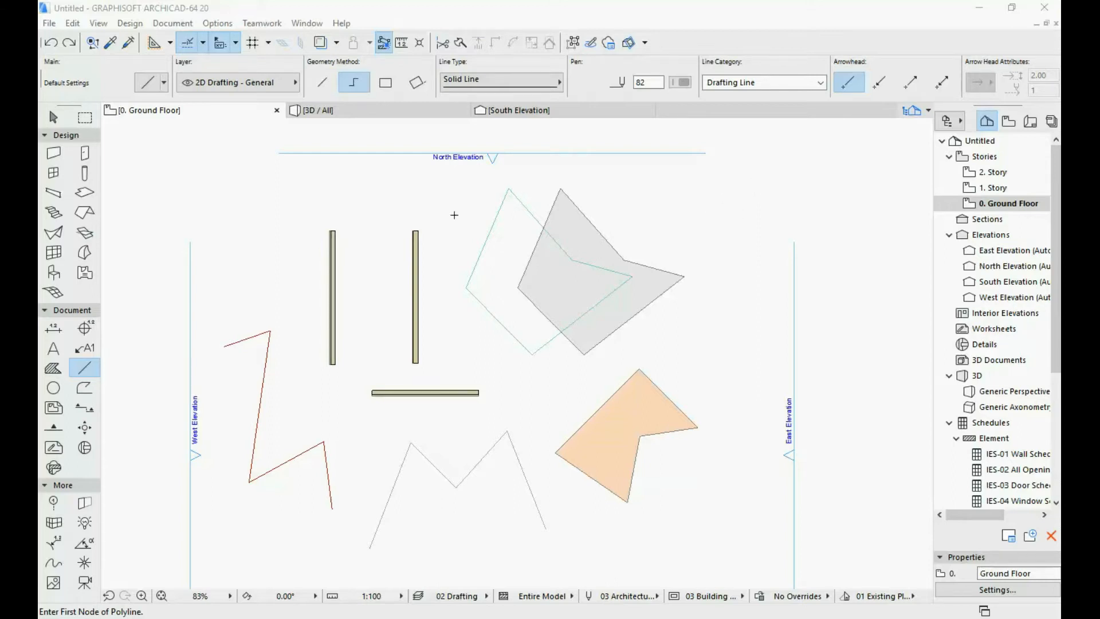
{"action": "mouse_move", "coordinate": [217, 180]}
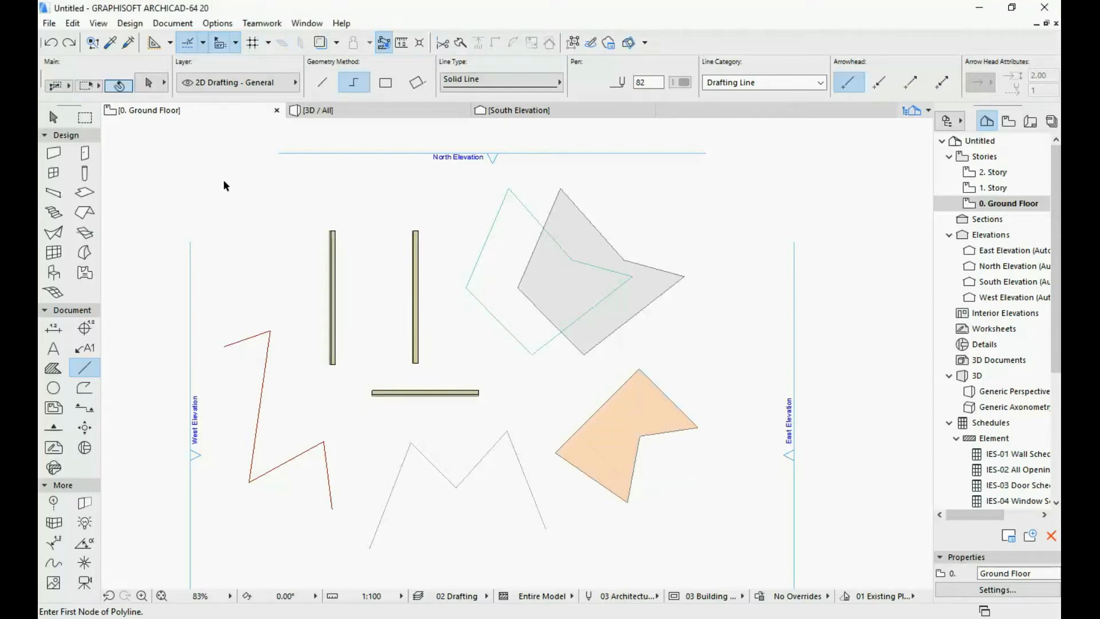
Marquee-select all drawn walls, lines and fills on the Ground Floor plan and delete them.
{"action": "left_click_drag", "start_coordinate": [223, 182], "coordinate": [736, 551]}
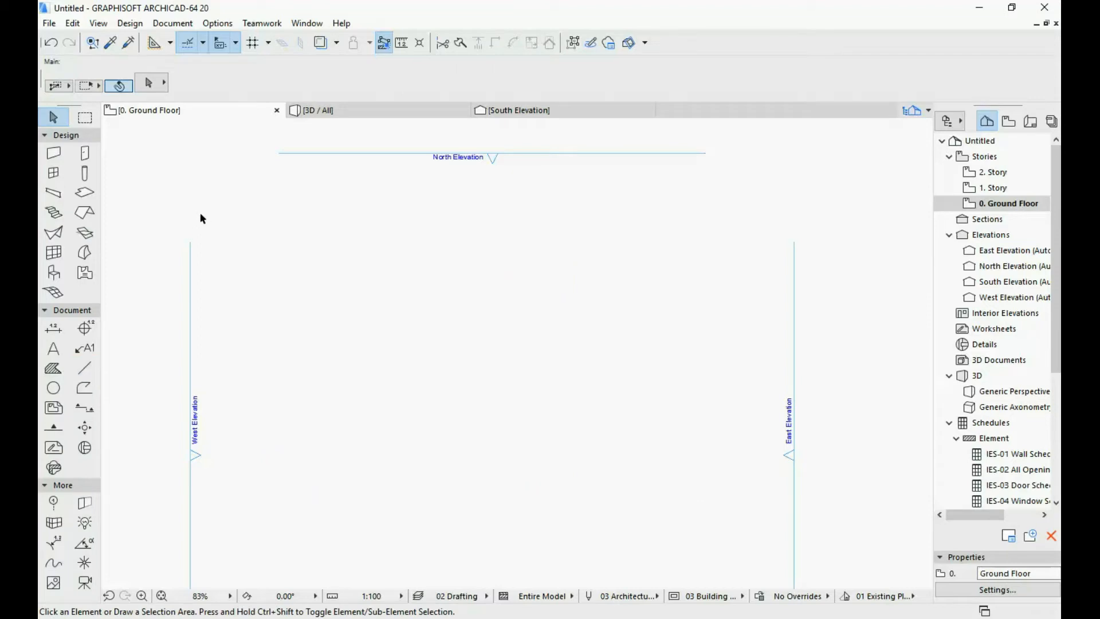
{"action": "mouse_move", "coordinate": [200, 222]}
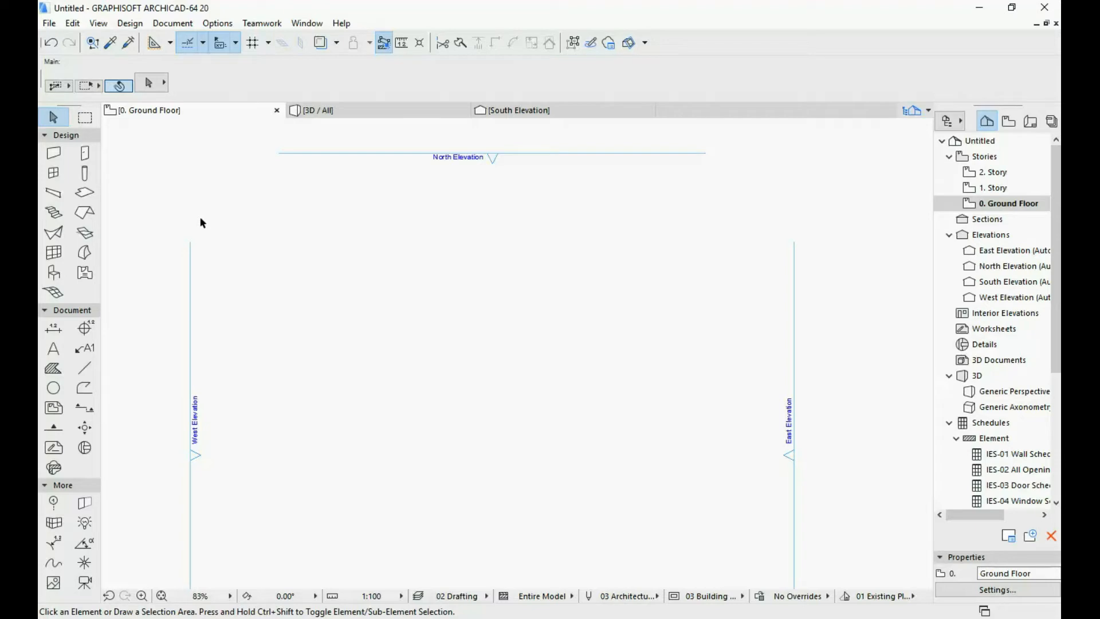
{"action": "mouse_move", "coordinate": [116, 56]}
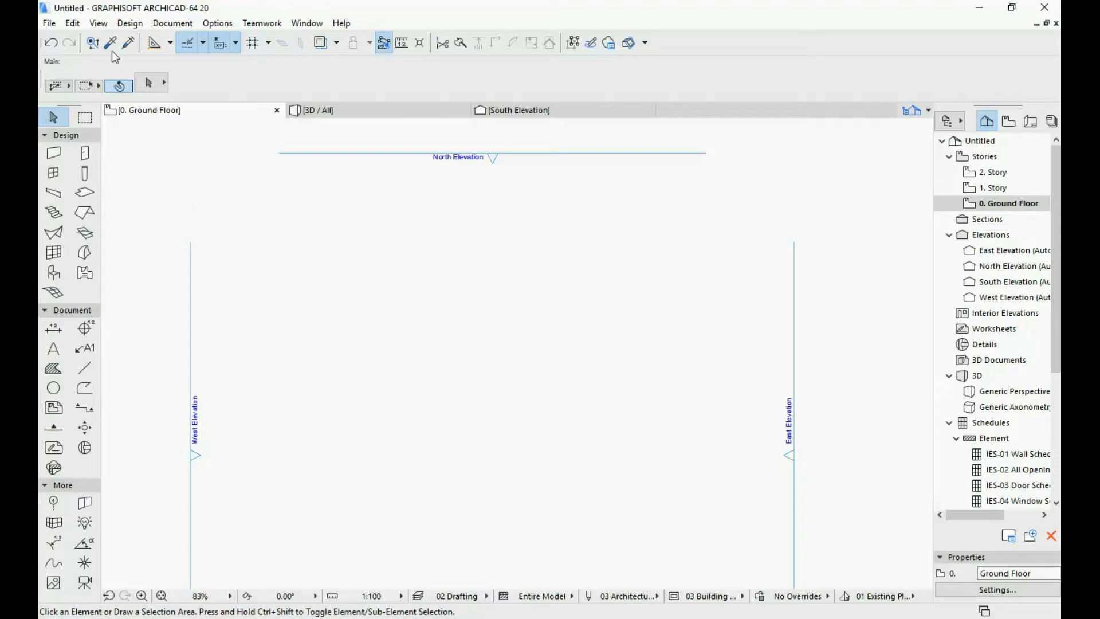
{"action": "mouse_move", "coordinate": [110, 42]}
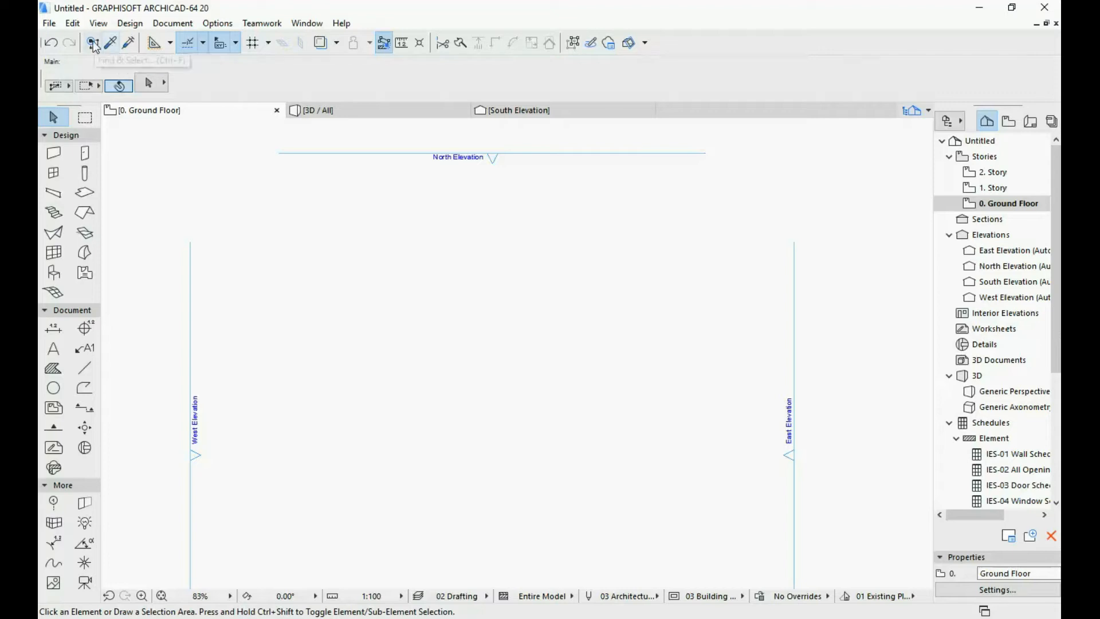
{"action": "mouse_move", "coordinate": [93, 42]}
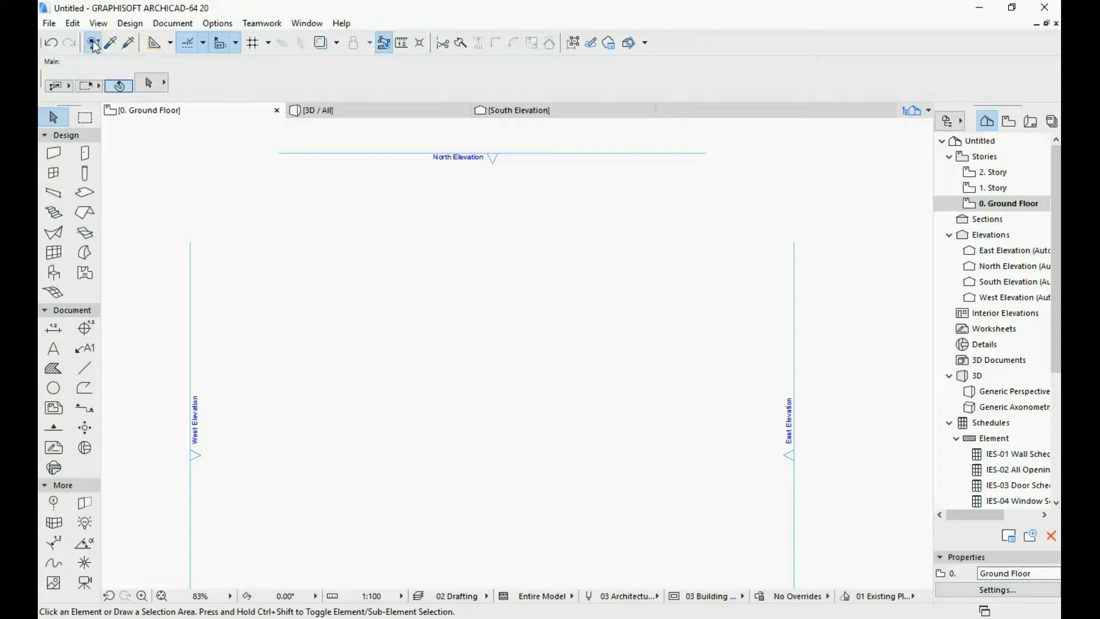
{"action": "left_click", "coordinate": [93, 43]}
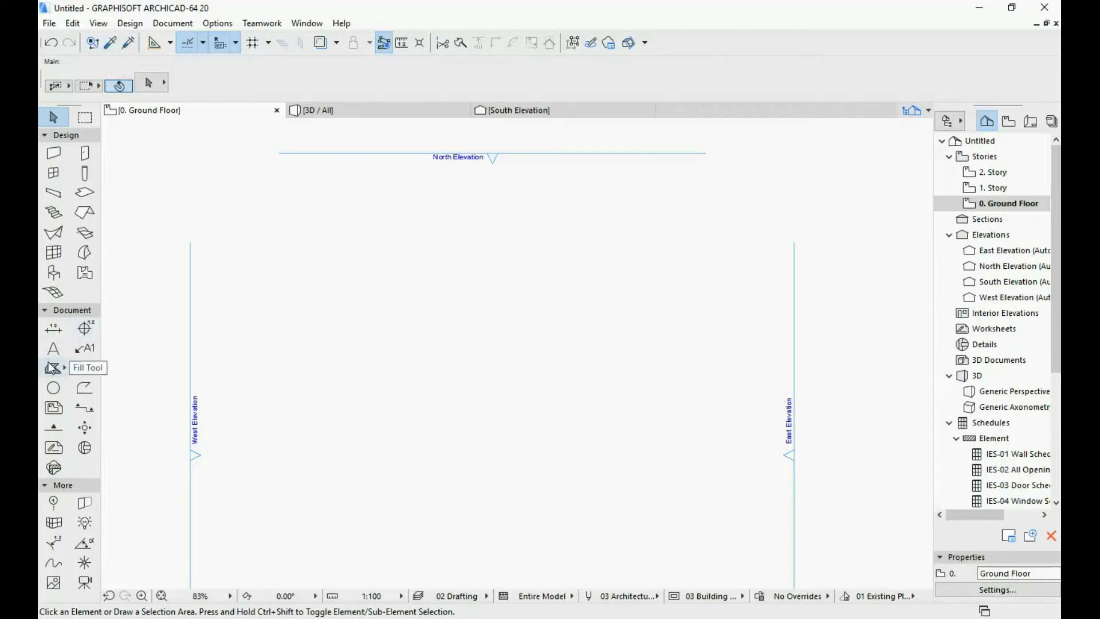
Draw a square pink 25% fill left of centre using the Fill tool's rectangle method.
{"action": "left_click", "coordinate": [53, 367]}
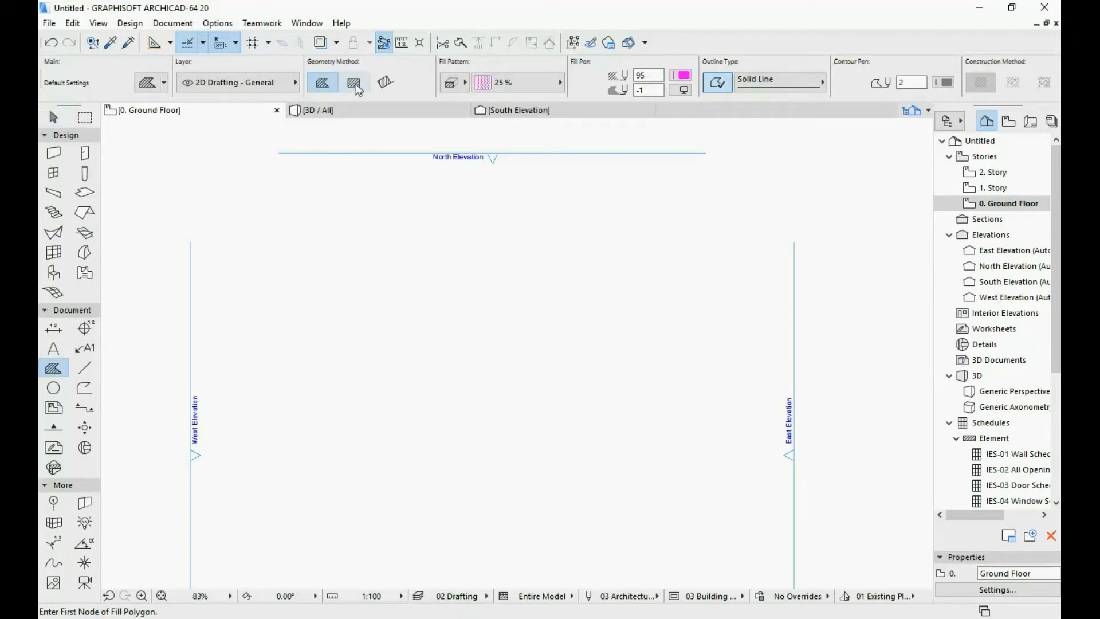
{"action": "left_click", "coordinate": [354, 82]}
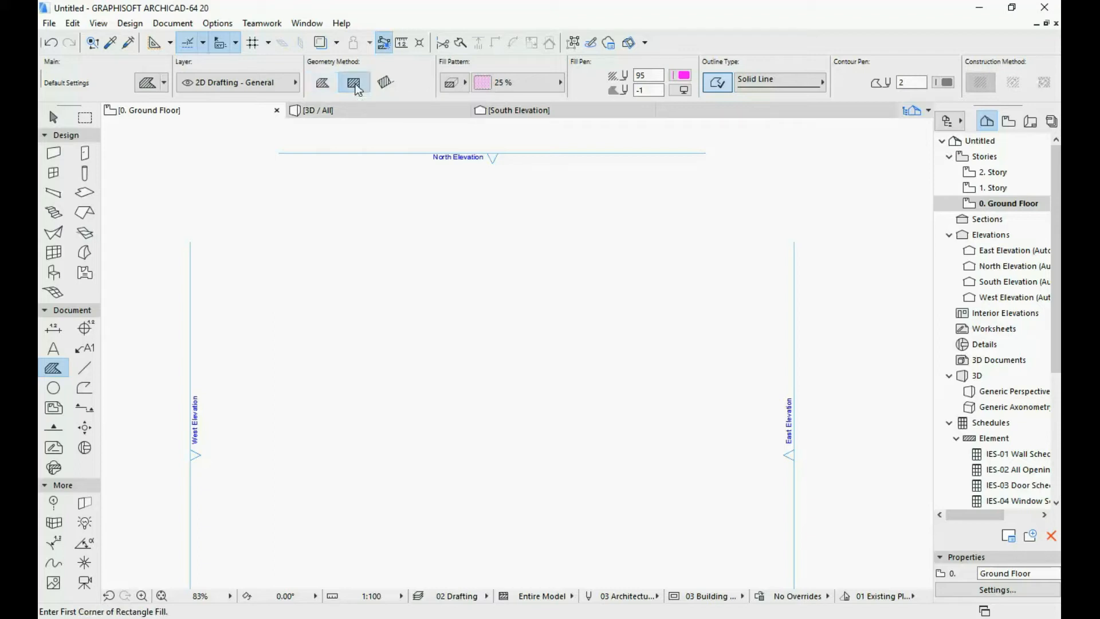
{"action": "left_click", "coordinate": [354, 83]}
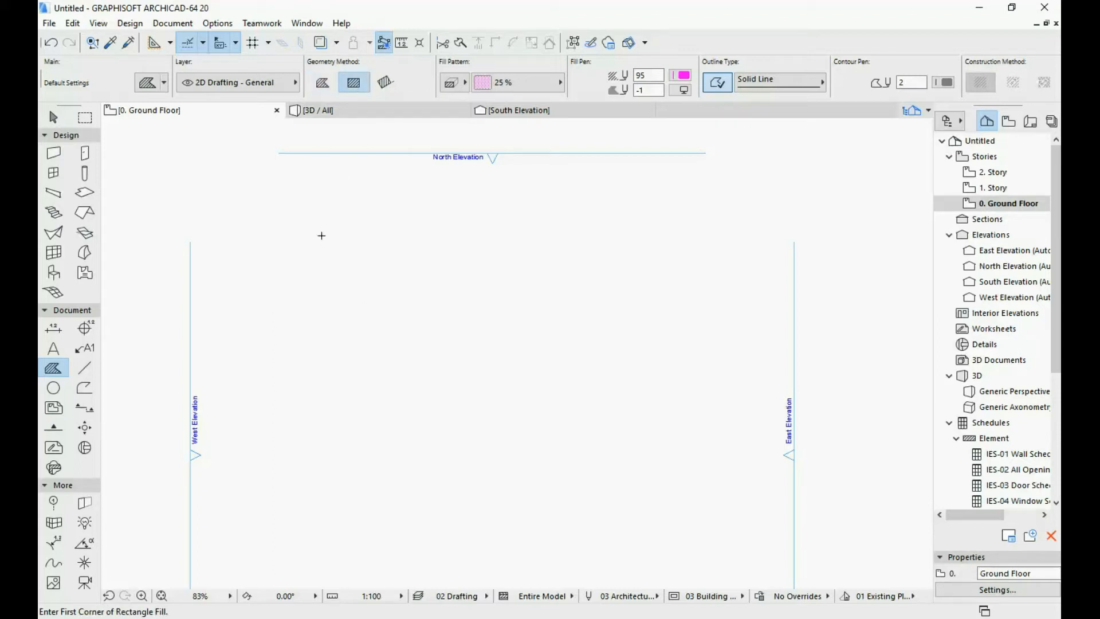
{"action": "left_click_drag", "start_coordinate": [326, 230], "coordinate": [424, 323]}
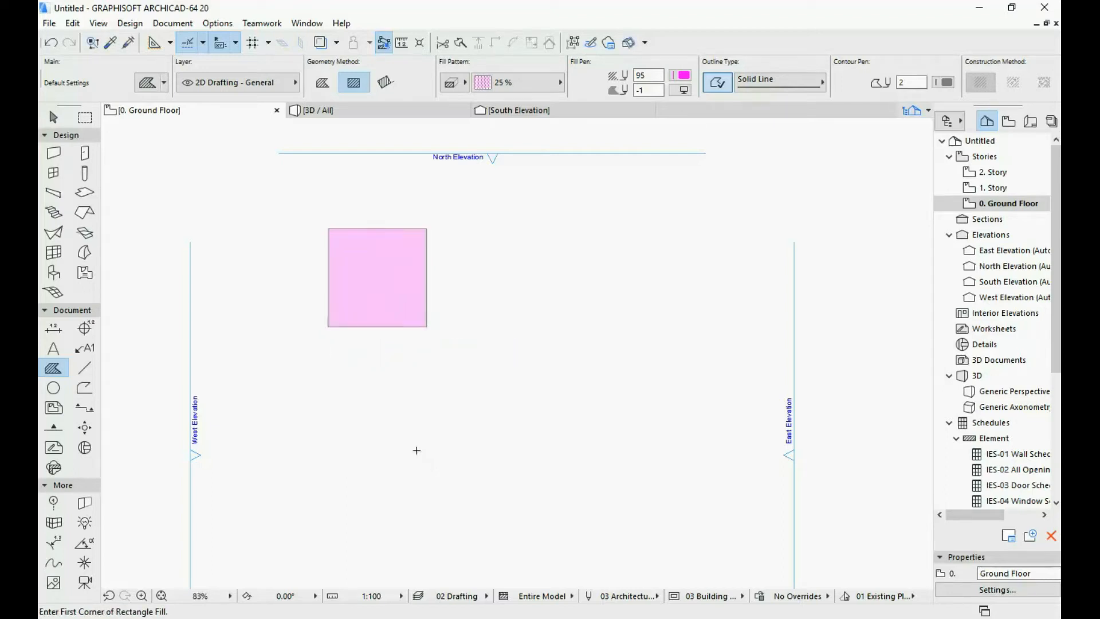
{"action": "mouse_move", "coordinate": [401, 265]}
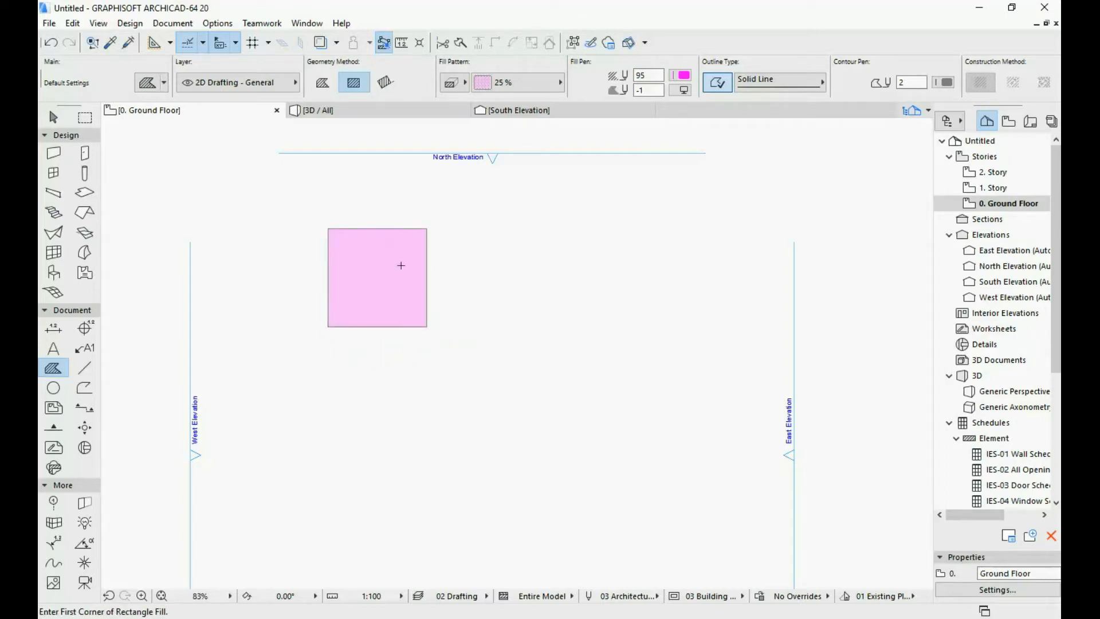
{"action": "mouse_move", "coordinate": [509, 82]}
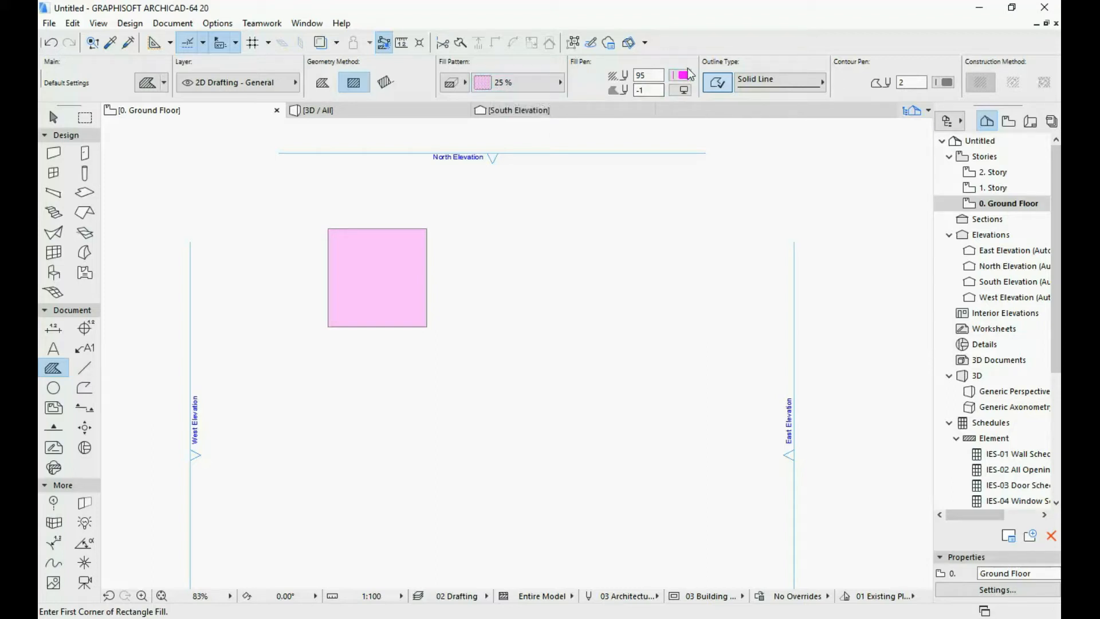
{"action": "mouse_move", "coordinate": [680, 76]}
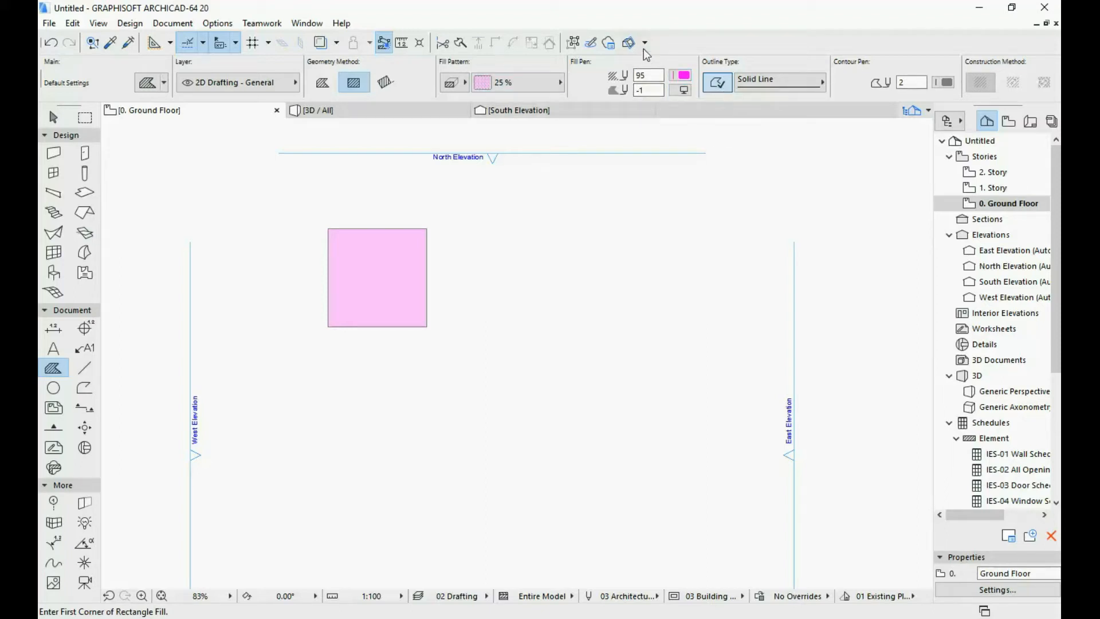
{"action": "mouse_move", "coordinate": [398, 276]}
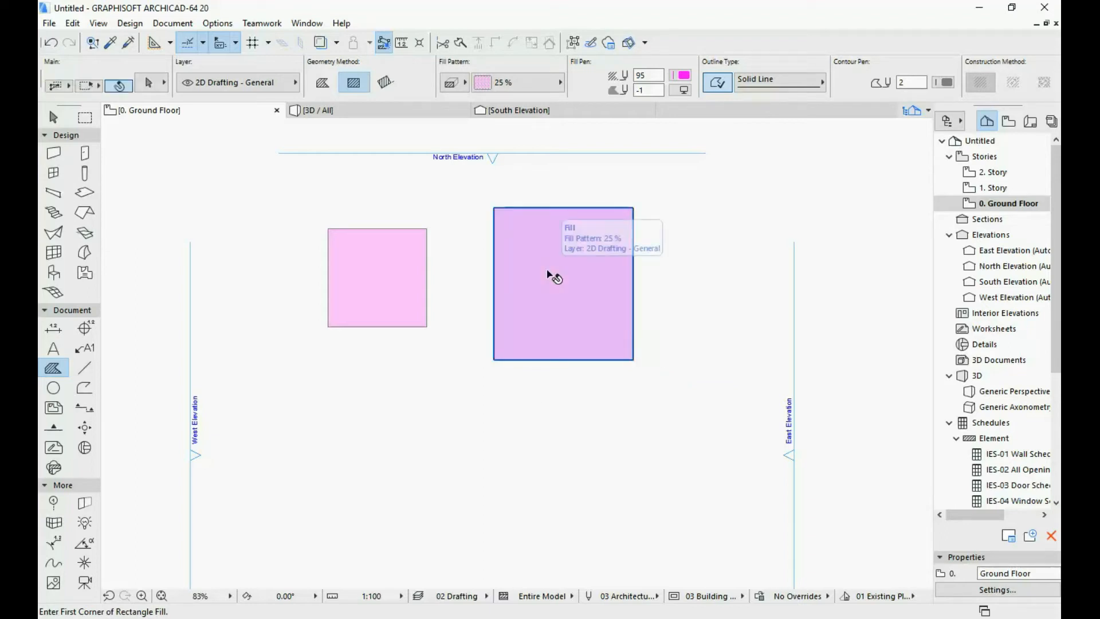
Select the taller right fill and change its fill pen to green.
{"action": "left_click", "coordinate": [561, 284]}
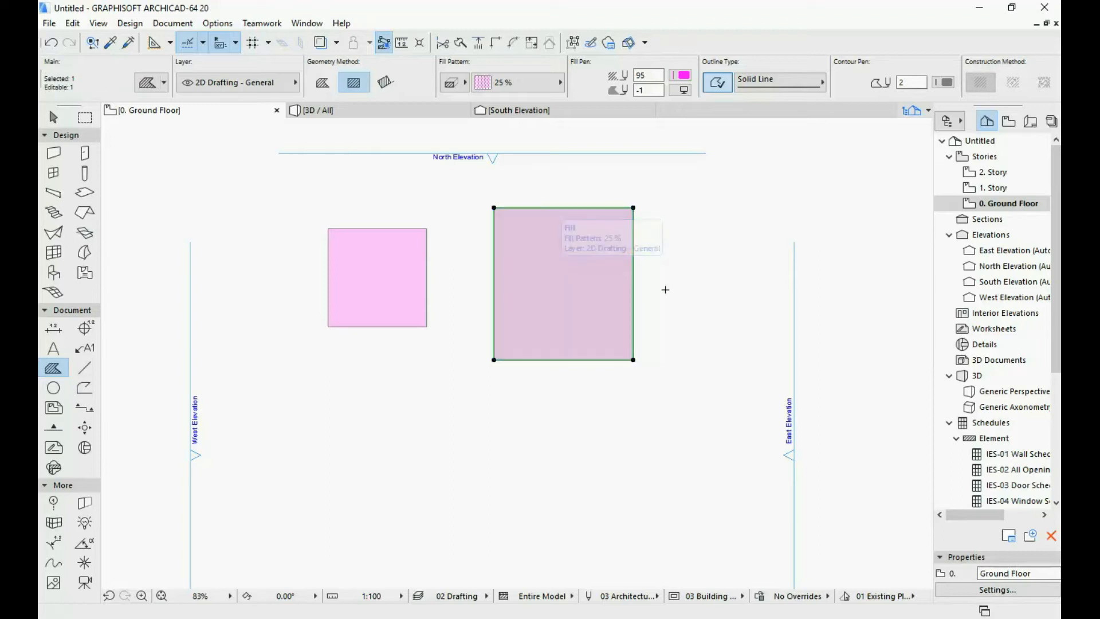
{"action": "left_click", "coordinate": [679, 76]}
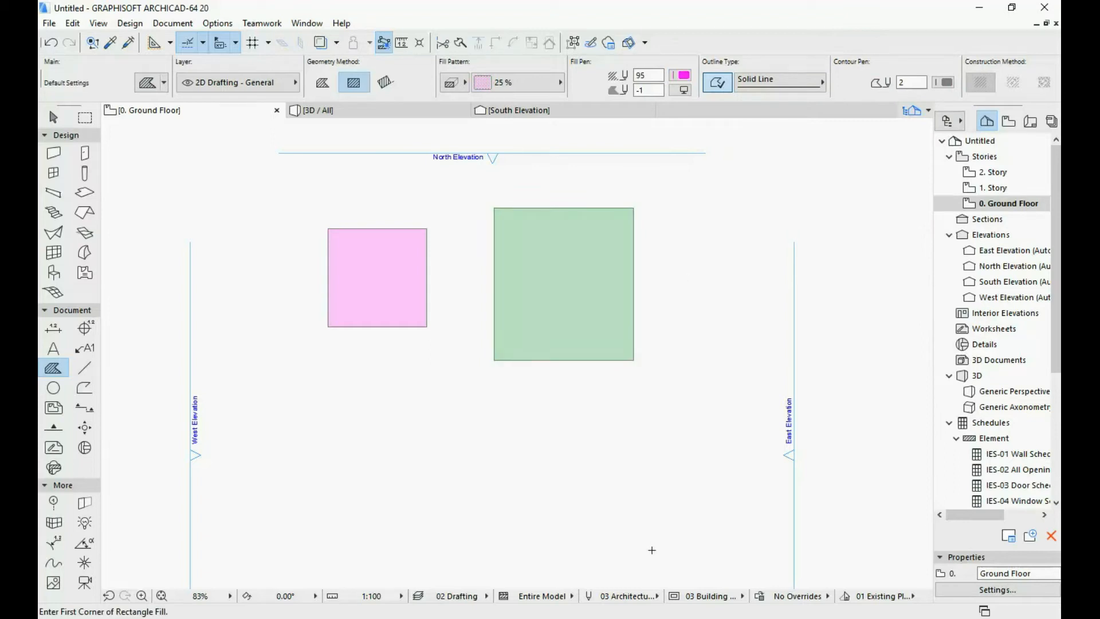
{"action": "mouse_move", "coordinate": [490, 314]}
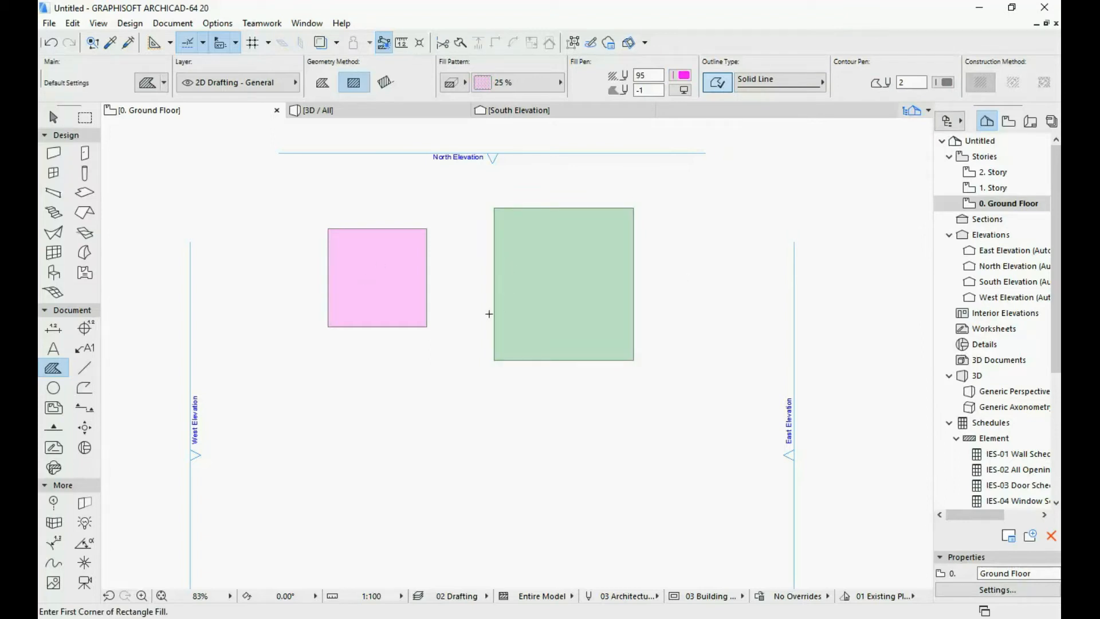
{"action": "mouse_move", "coordinate": [540, 230]}
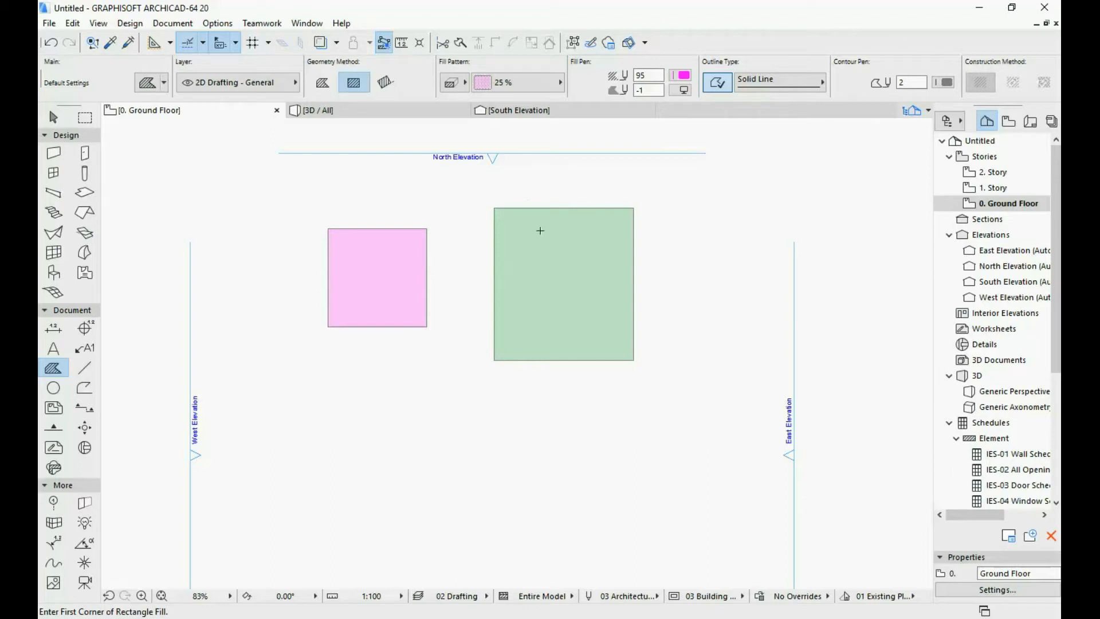
{"action": "mouse_move", "coordinate": [596, 193]}
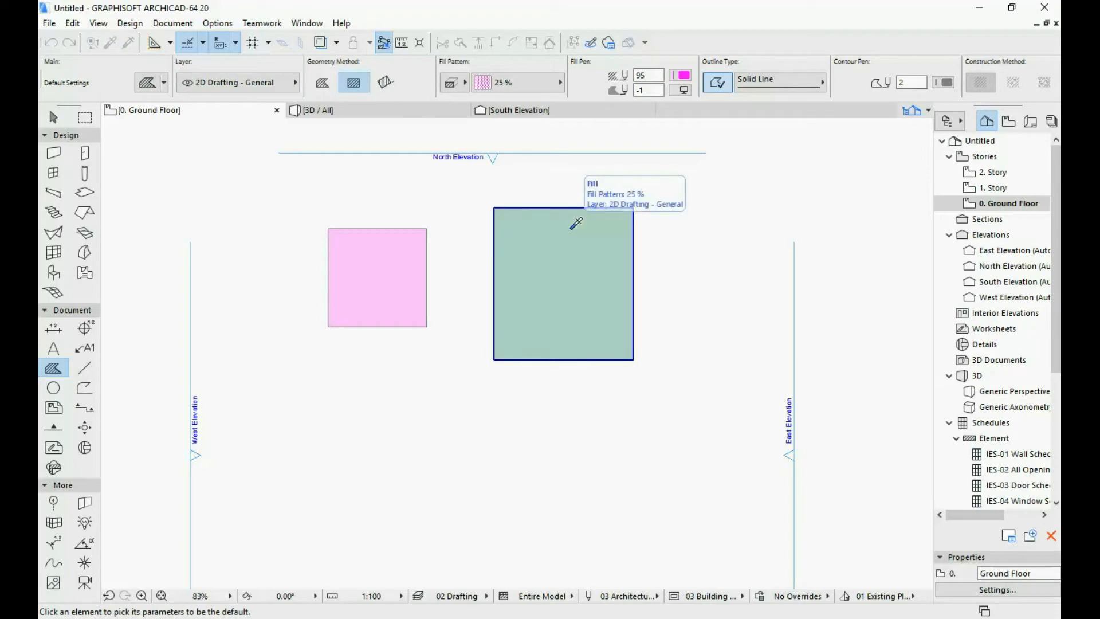
Alt+click the green fill to pick up its pen 44 settings as the fill defaults.
{"action": "left_click", "coordinate": [562, 280]}
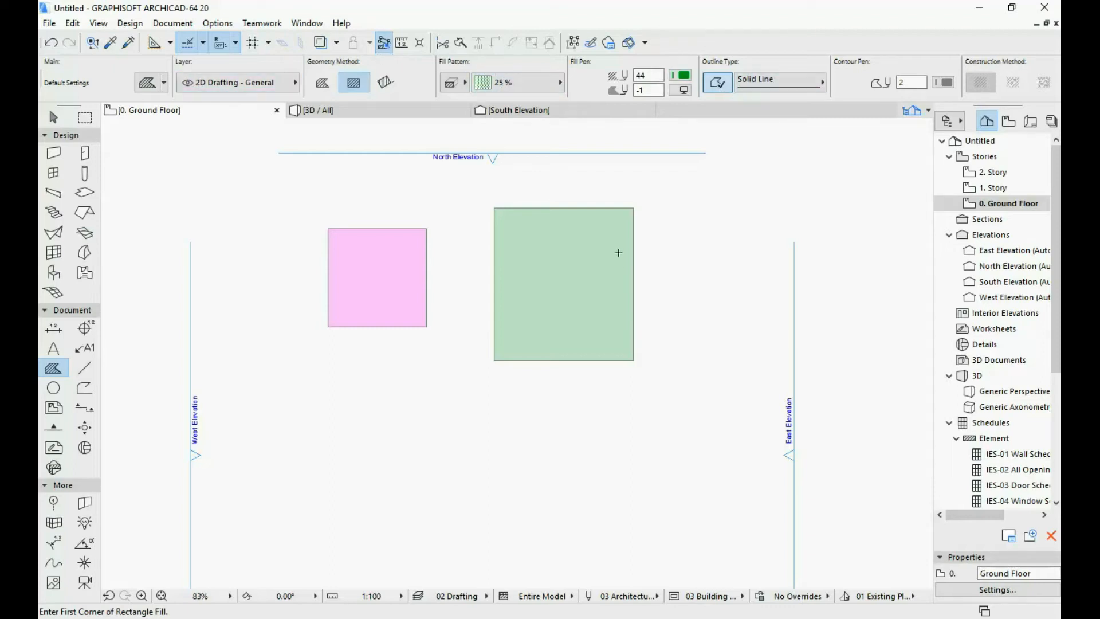
{"action": "mouse_move", "coordinate": [594, 232]}
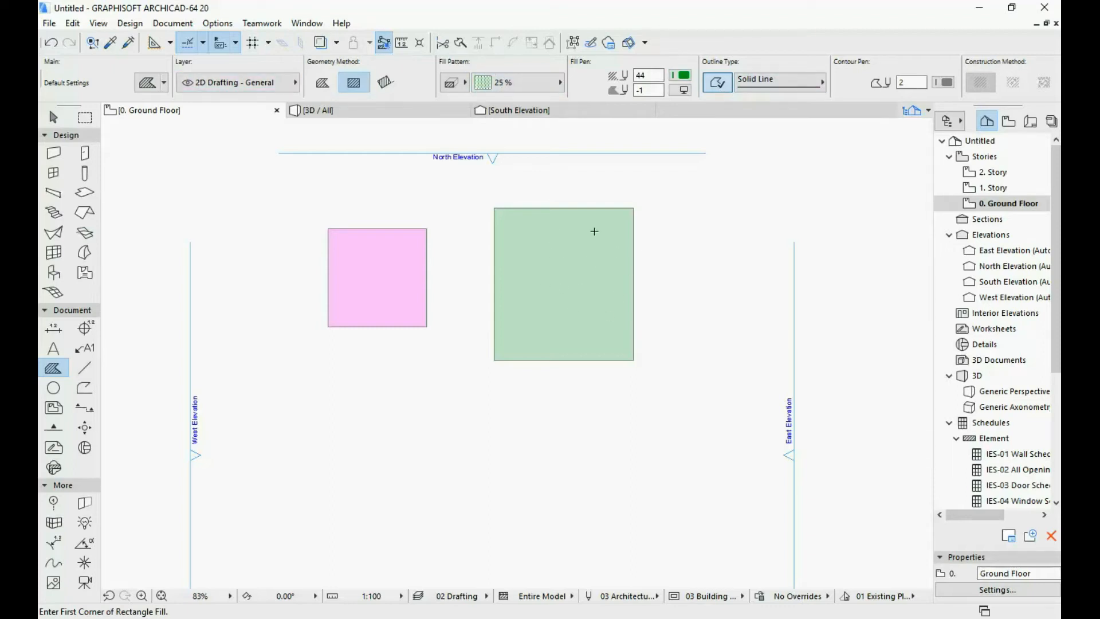
{"action": "mouse_move", "coordinate": [543, 267]}
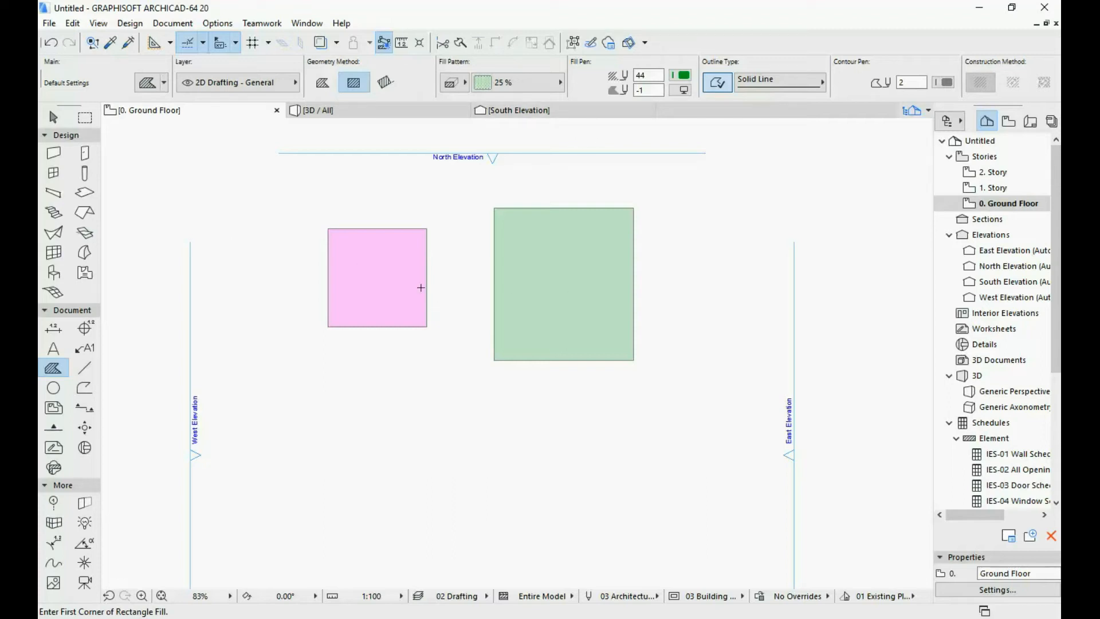
{"action": "mouse_move", "coordinate": [130, 44]}
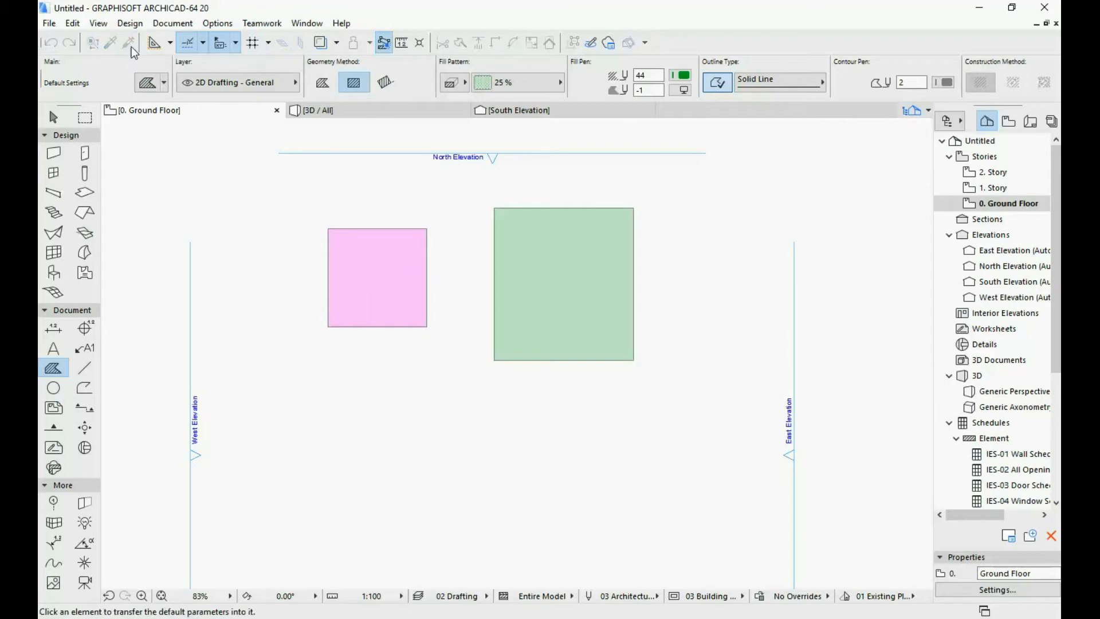
Recolour the smaller left square fill to orange via the Info Box fill pen.
{"action": "left_click", "coordinate": [377, 277]}
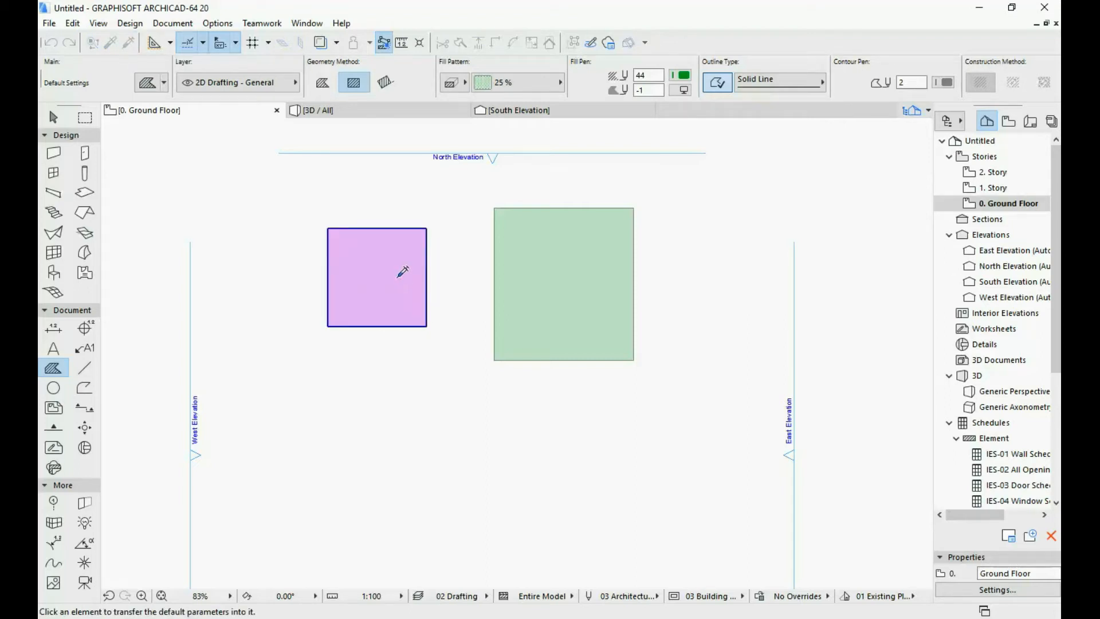
{"action": "left_click", "coordinate": [376, 278]}
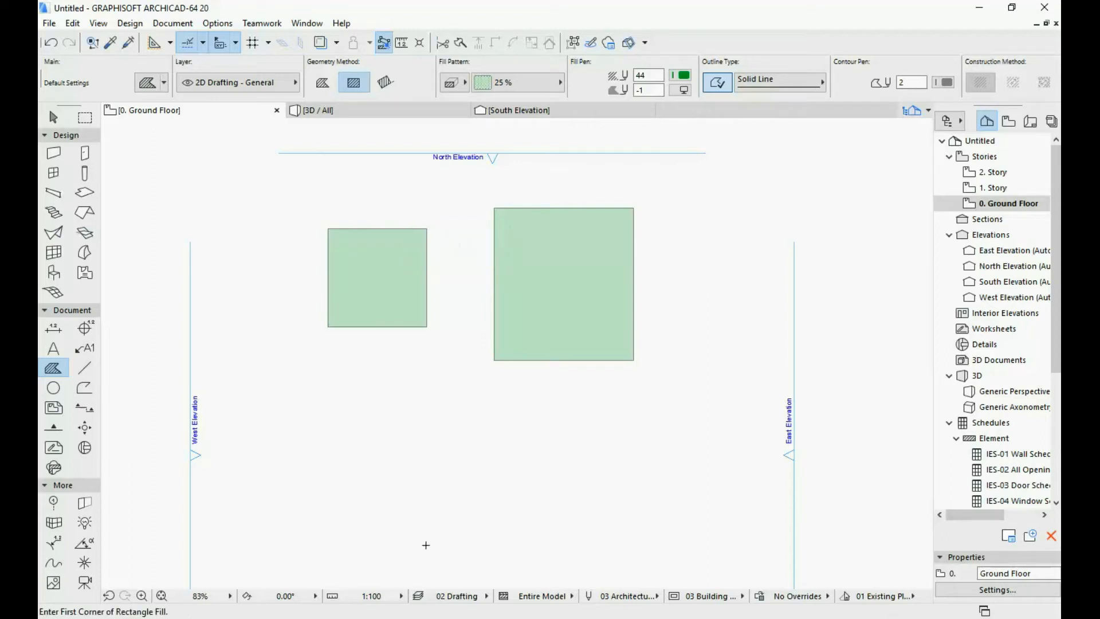
{"action": "mouse_move", "coordinate": [661, 318]}
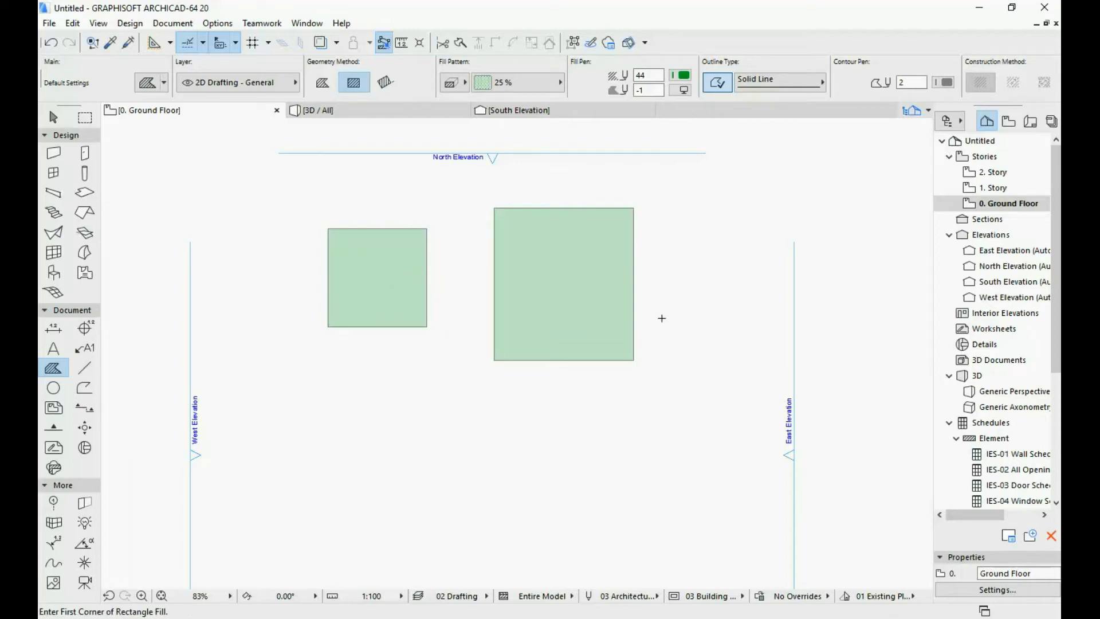
{"action": "left_click", "coordinate": [377, 277]}
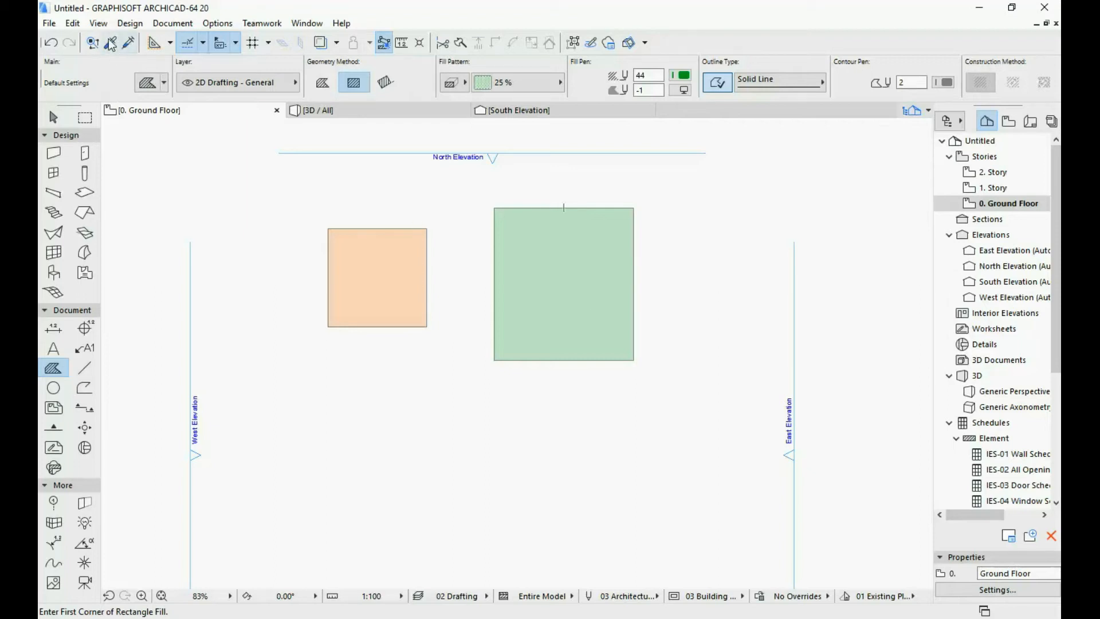
{"action": "mouse_move", "coordinate": [373, 223]}
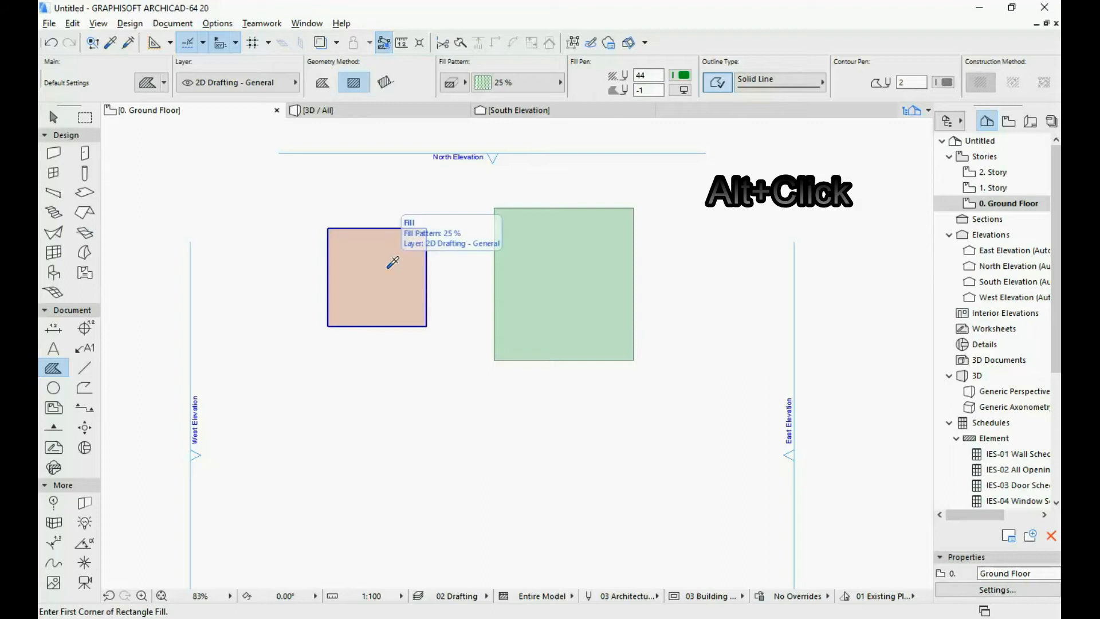
Pick up the orange square's settings and inject them into the taller green fill.
{"action": "left_click", "coordinate": [393, 263]}
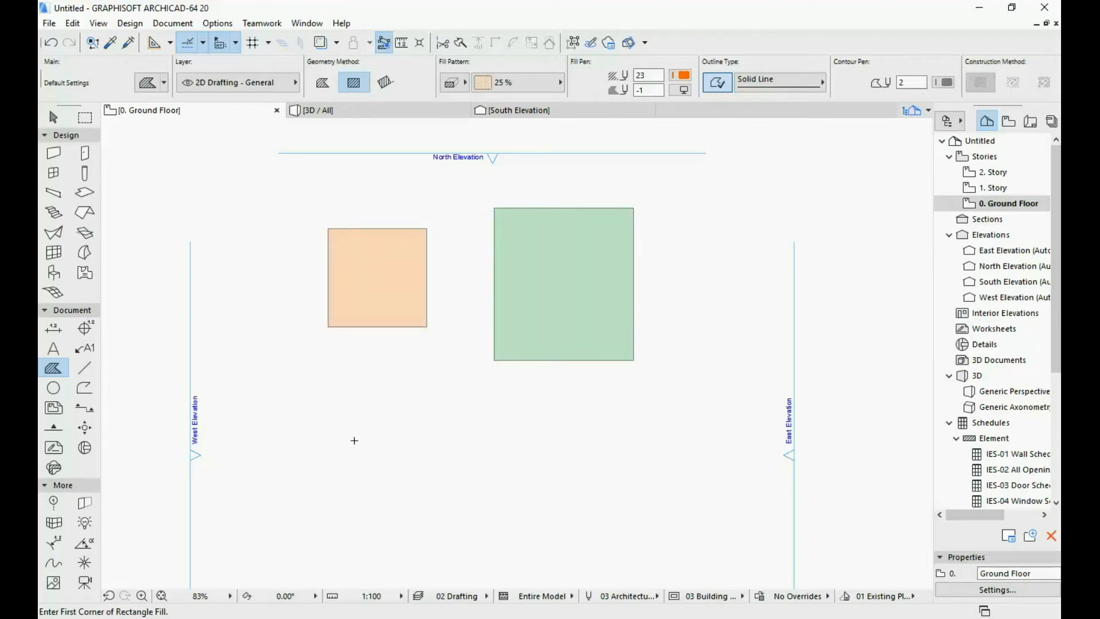
{"action": "left_click", "coordinate": [561, 246]}
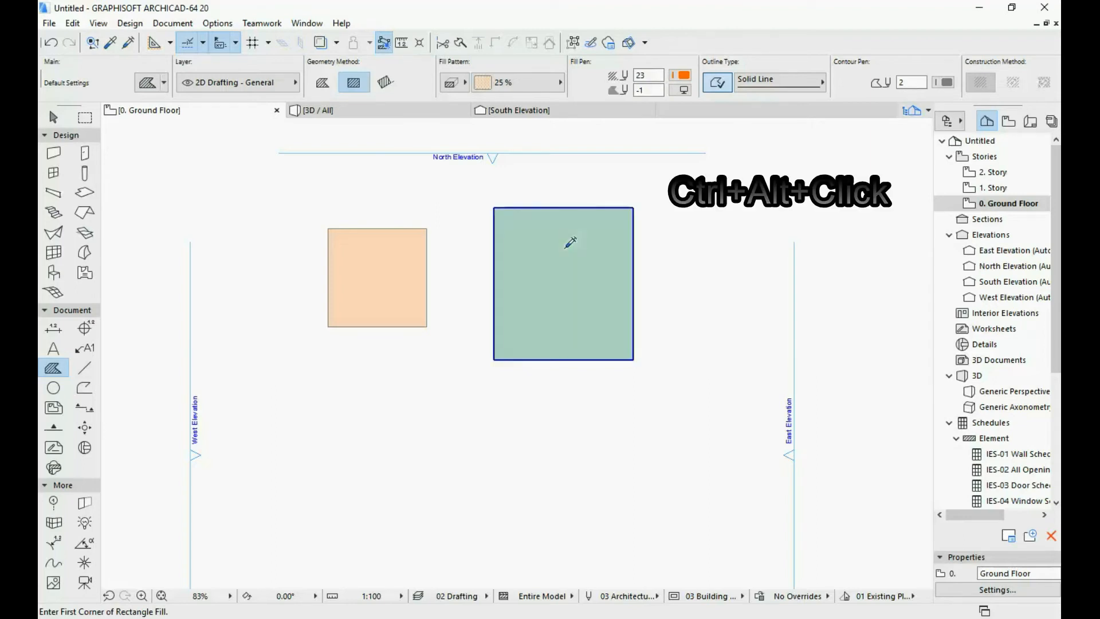
{"action": "left_click", "coordinate": [561, 284]}
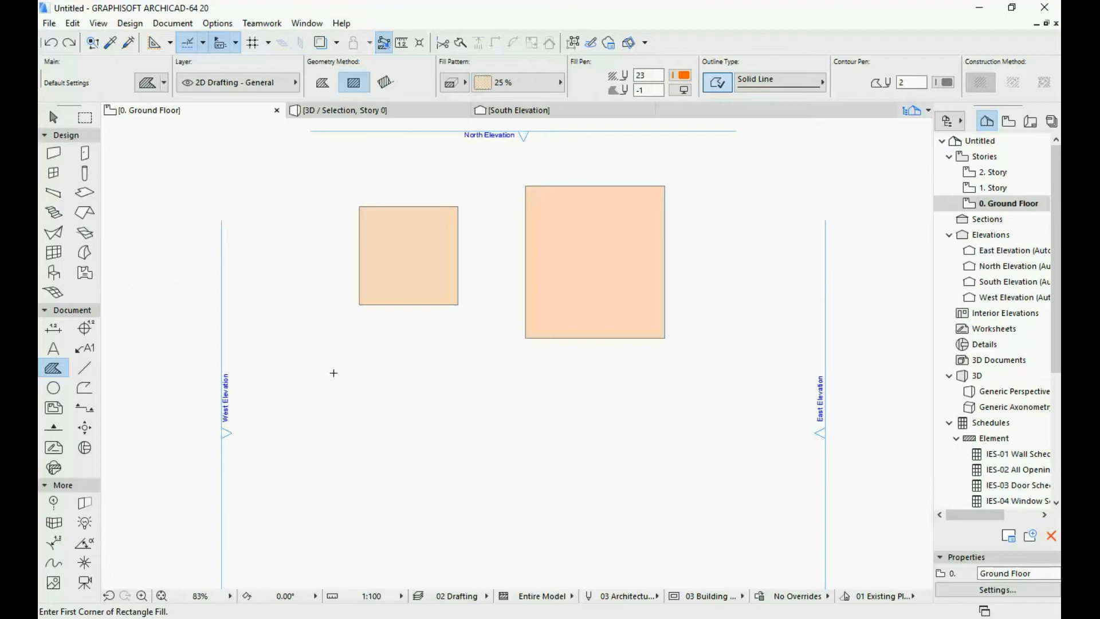
{"action": "mouse_move", "coordinate": [53, 154]}
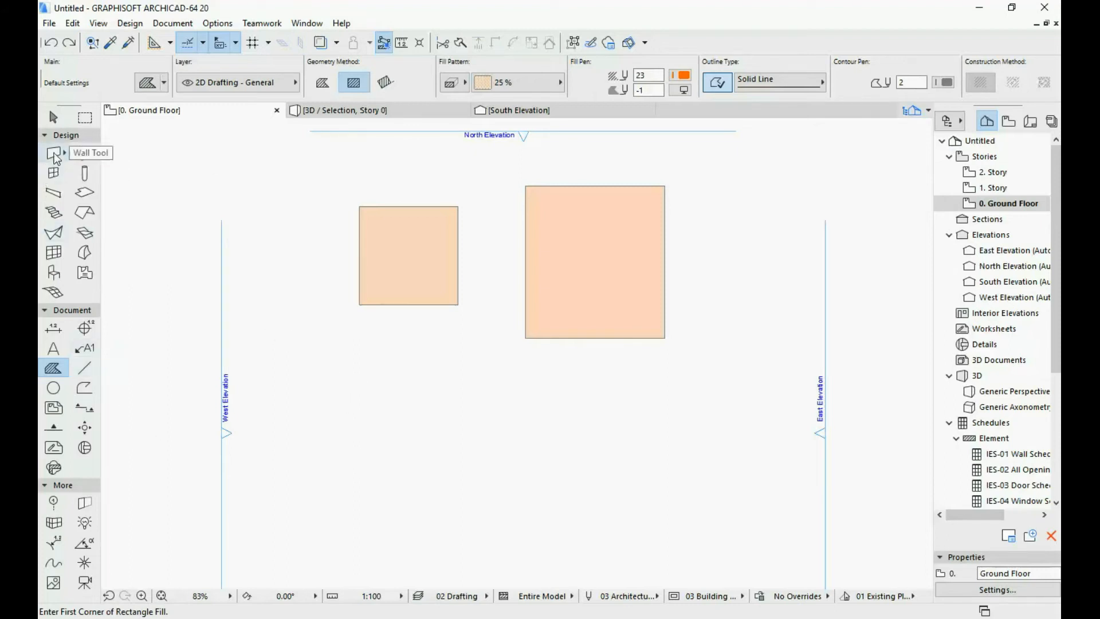
Draw a straight wall below the fills, show it in 3D and ready the Window tool.
{"action": "left_click", "coordinate": [54, 152]}
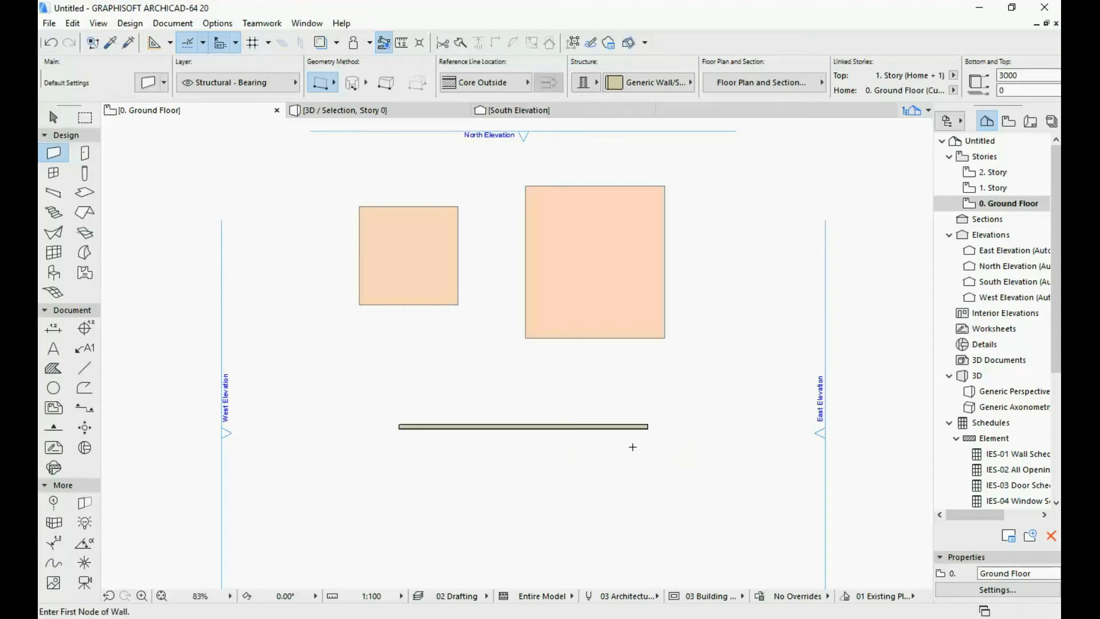
{"action": "left_click", "coordinate": [522, 426]}
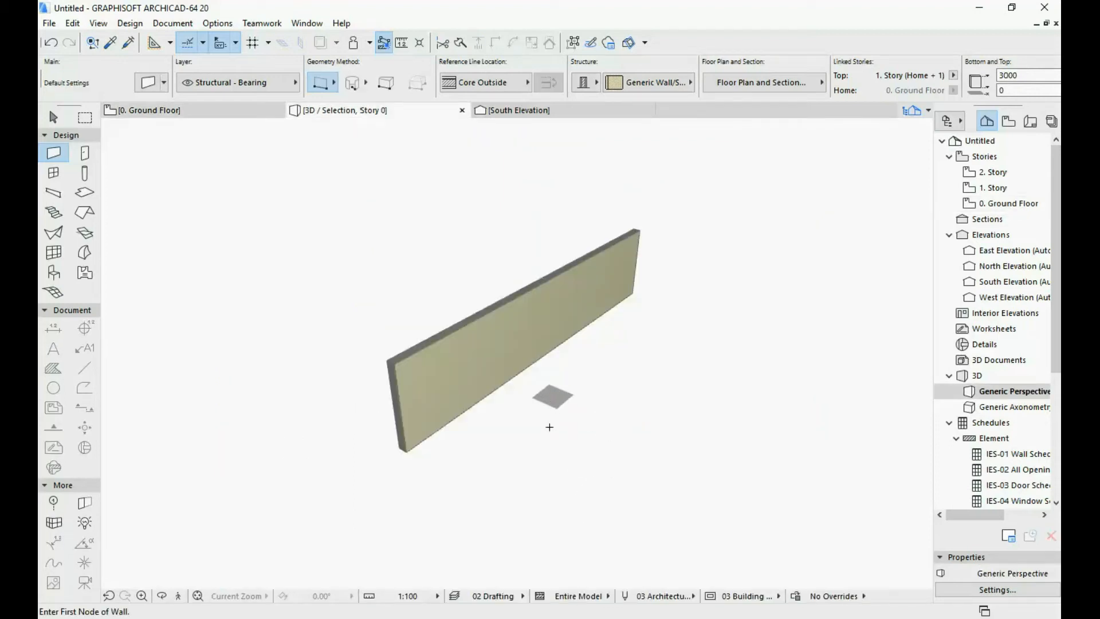
{"action": "mouse_move", "coordinate": [83, 367]}
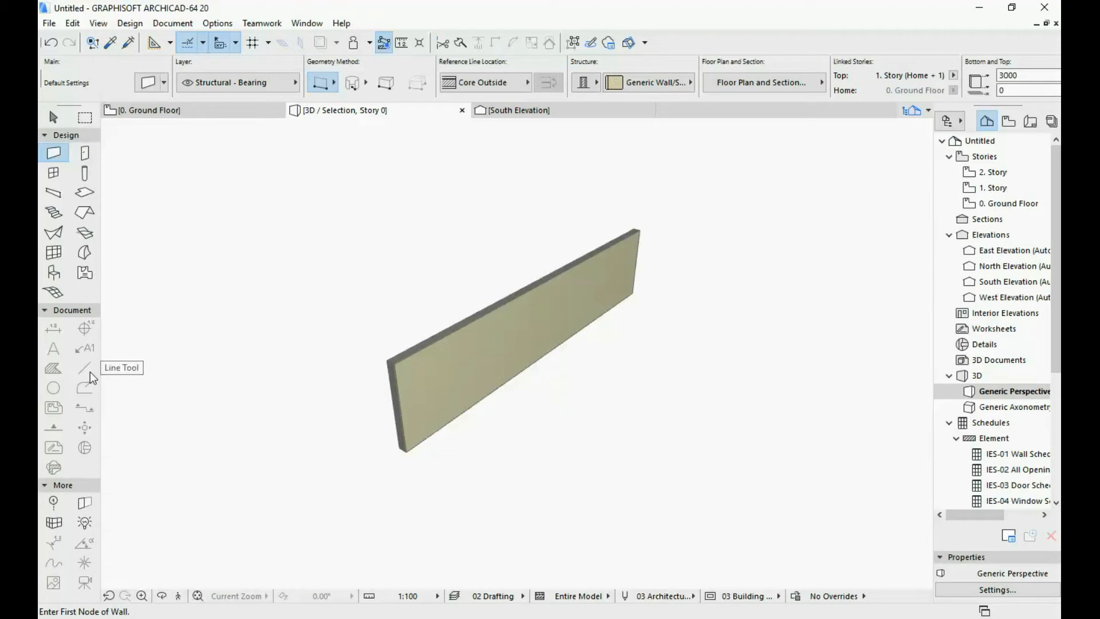
{"action": "mouse_move", "coordinate": [54, 179]}
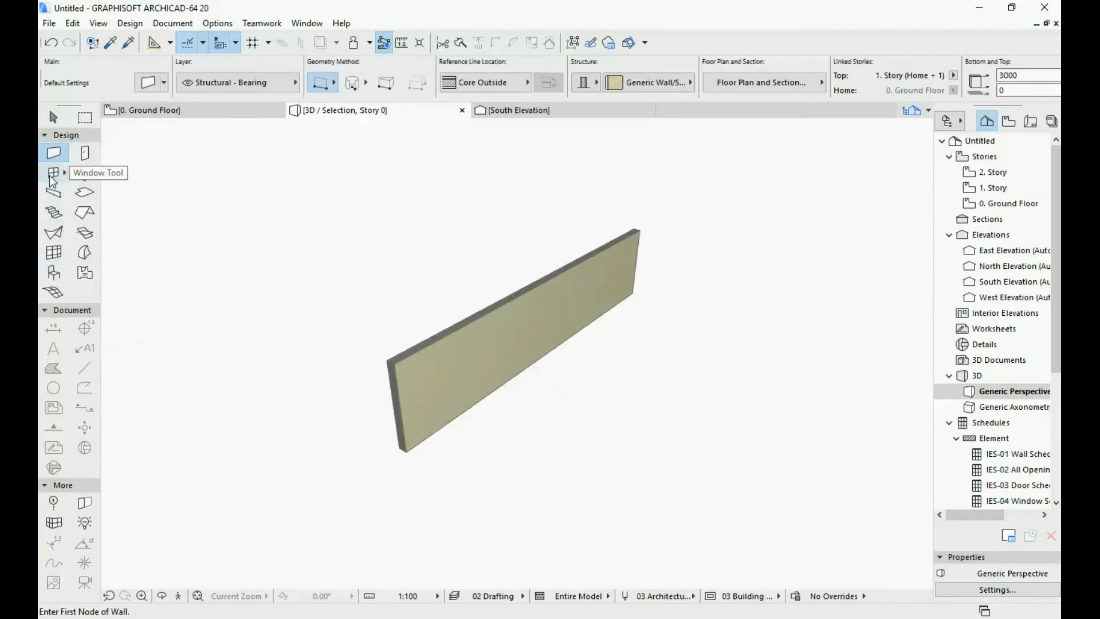
{"action": "left_click", "coordinate": [54, 173]}
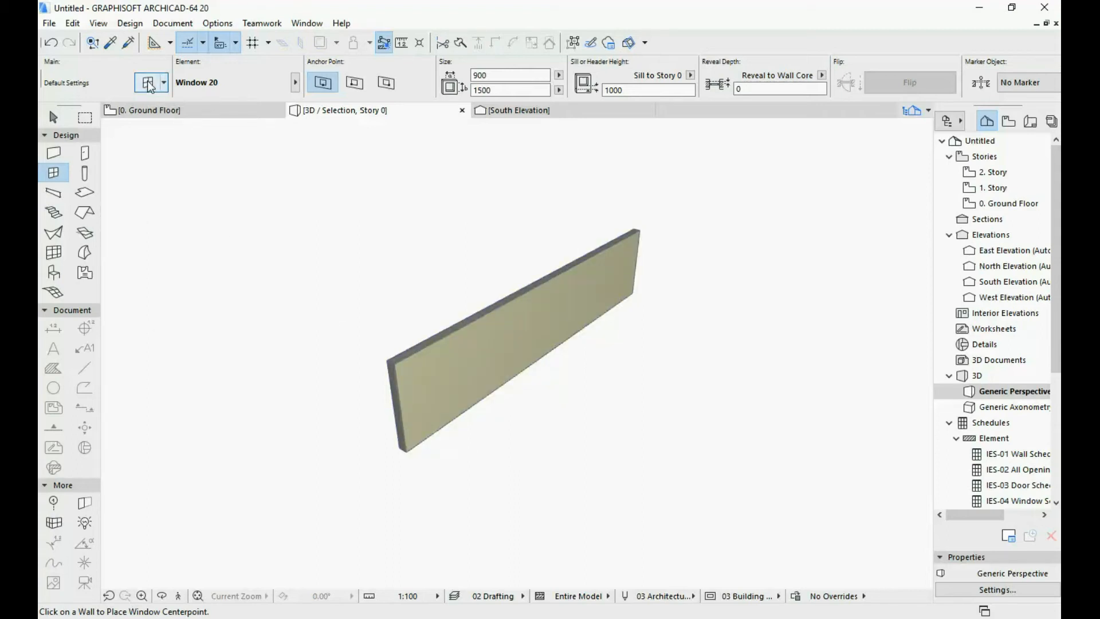
Set the default window type to Double Sash Window 20 at 1500 by 1500.
{"action": "left_click", "coordinate": [145, 83]}
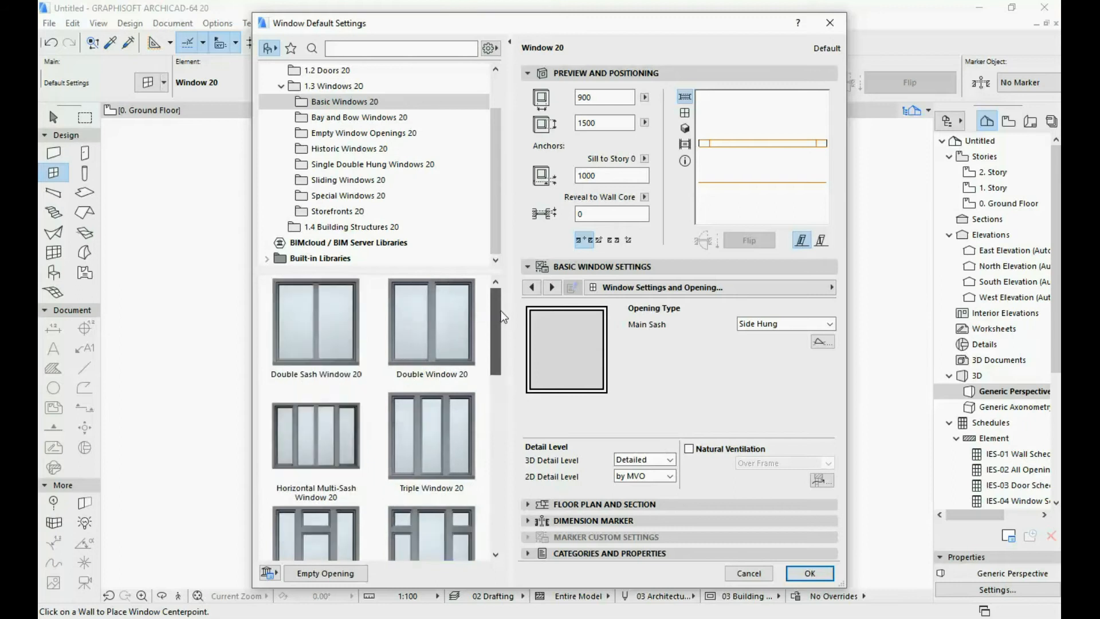
{"action": "mouse_move", "coordinate": [316, 319]}
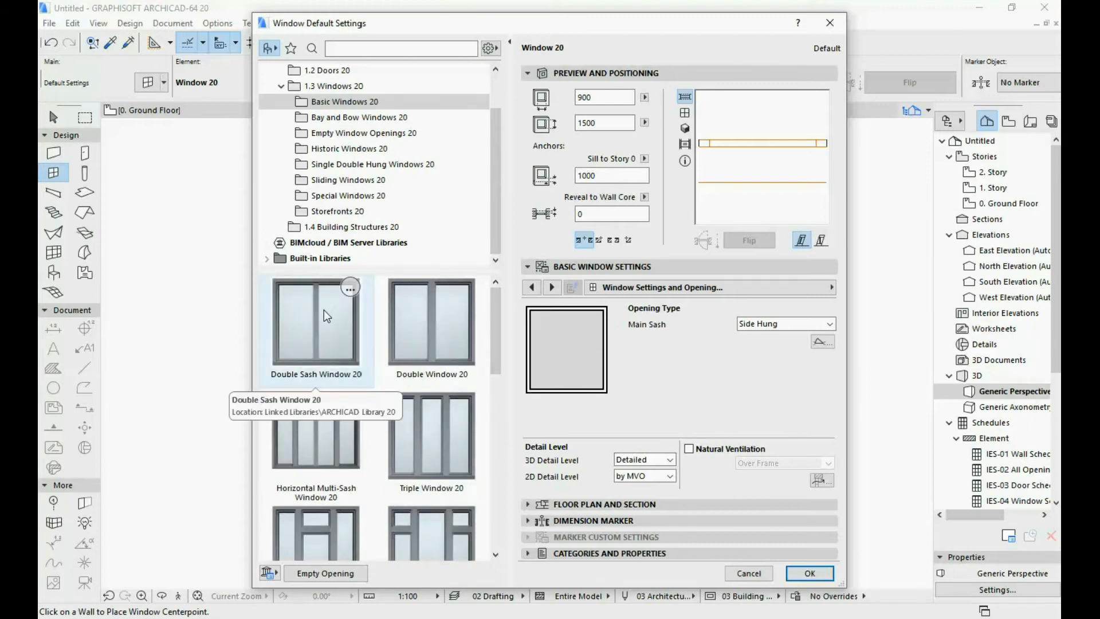
{"action": "left_click", "coordinate": [316, 321]}
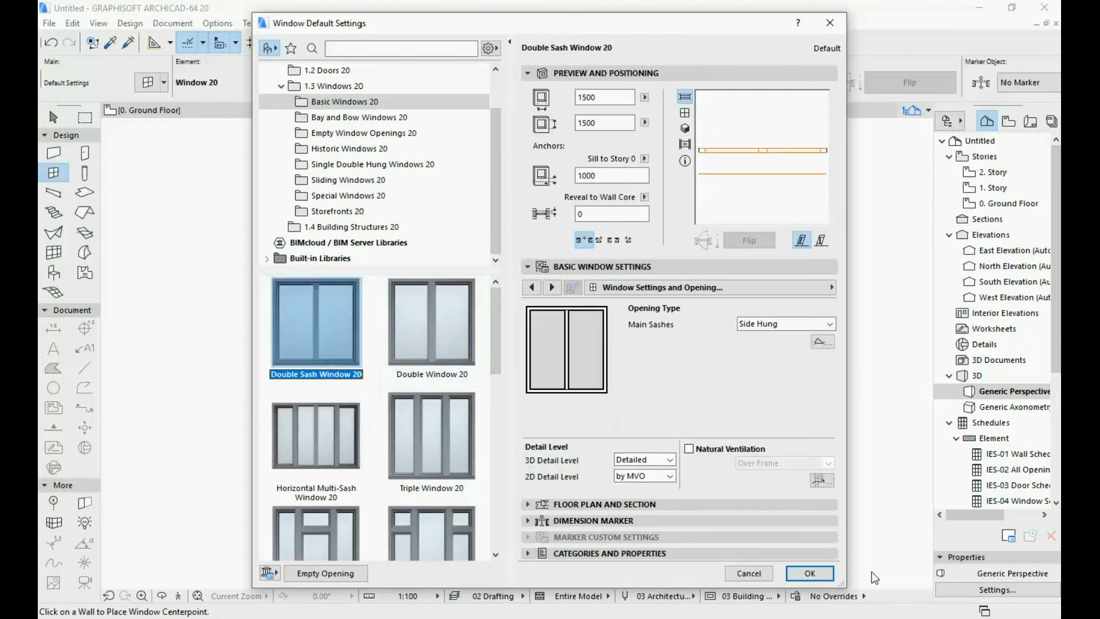
{"action": "left_click", "coordinate": [809, 573]}
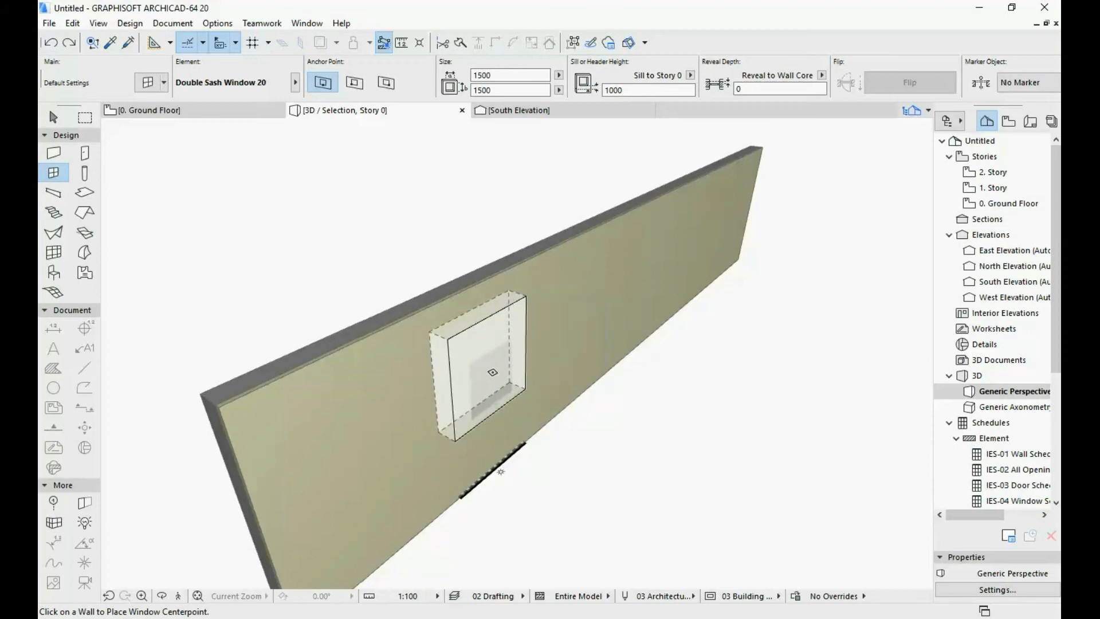
{"action": "mouse_move", "coordinate": [493, 360]}
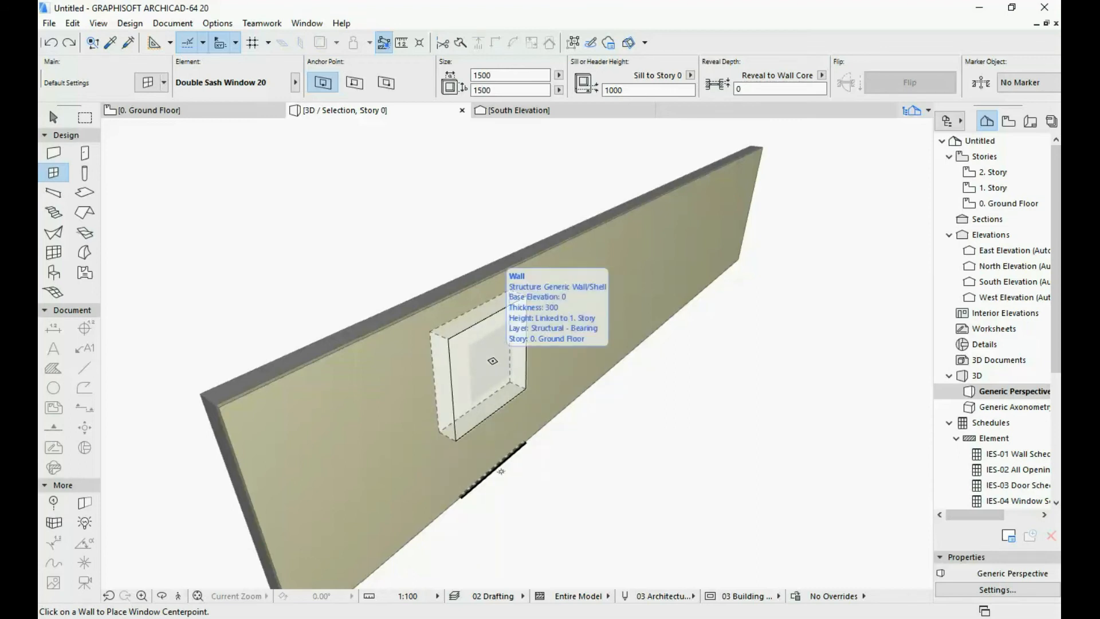
Place two Double Sash windows side by side in the wall.
{"action": "left_click", "coordinate": [480, 360]}
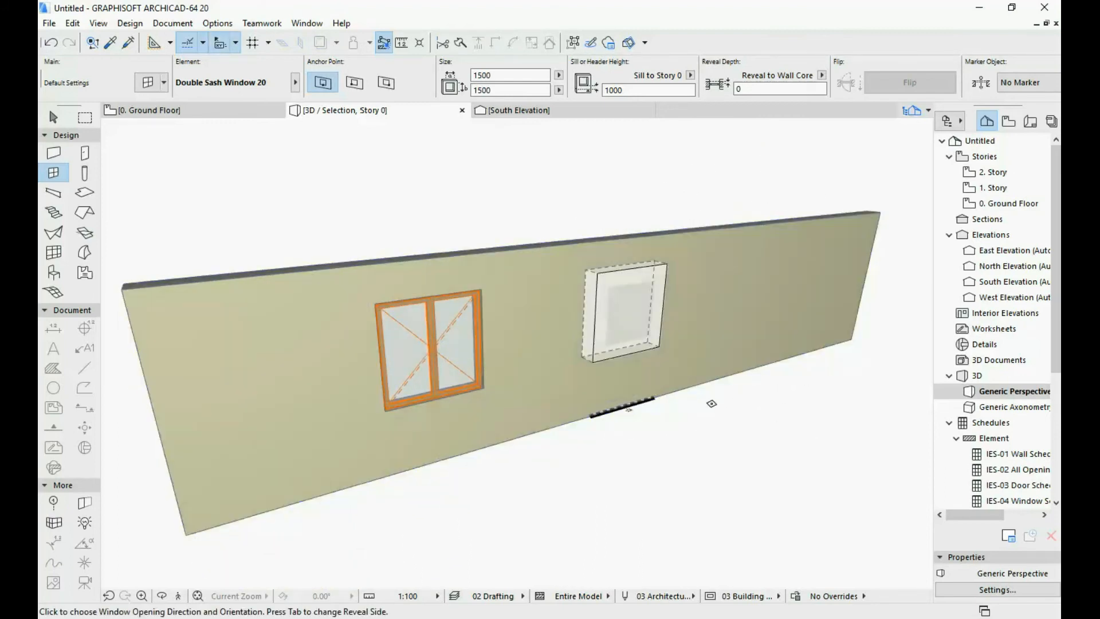
{"action": "left_click", "coordinate": [621, 308]}
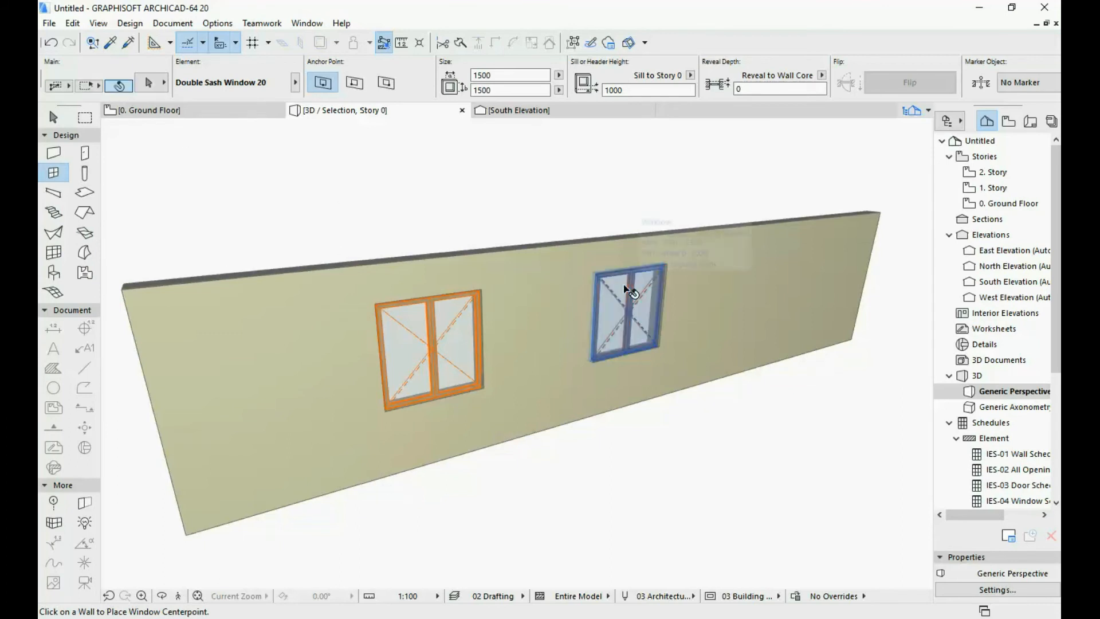
Change the right window to Triple Window 20 with a -50 reveal.
{"action": "left_click", "coordinate": [627, 312]}
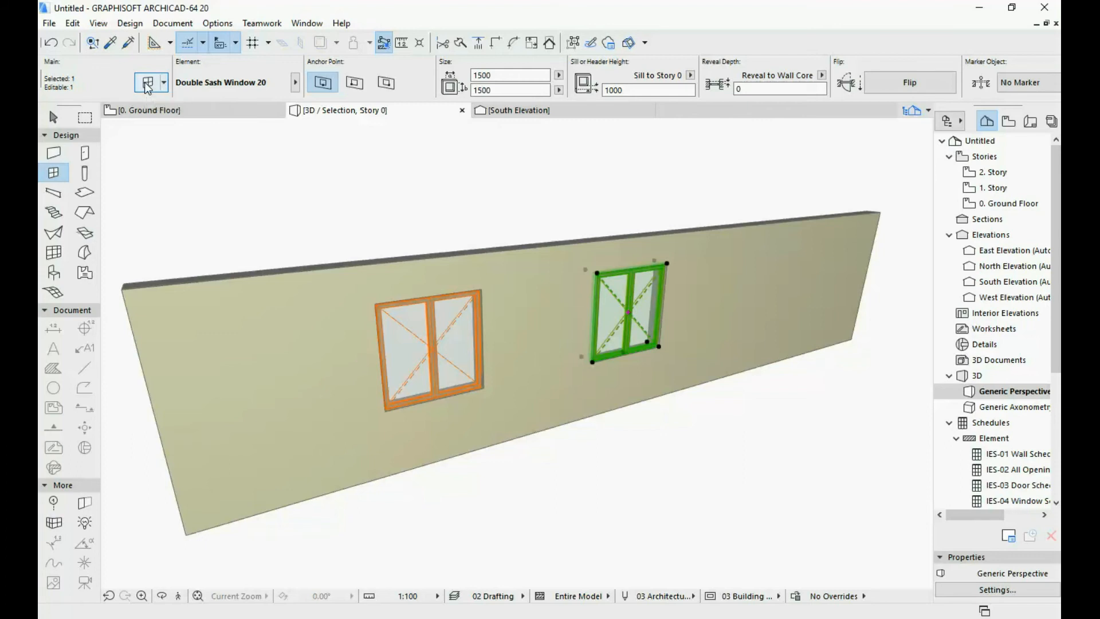
{"action": "left_click", "coordinate": [146, 82]}
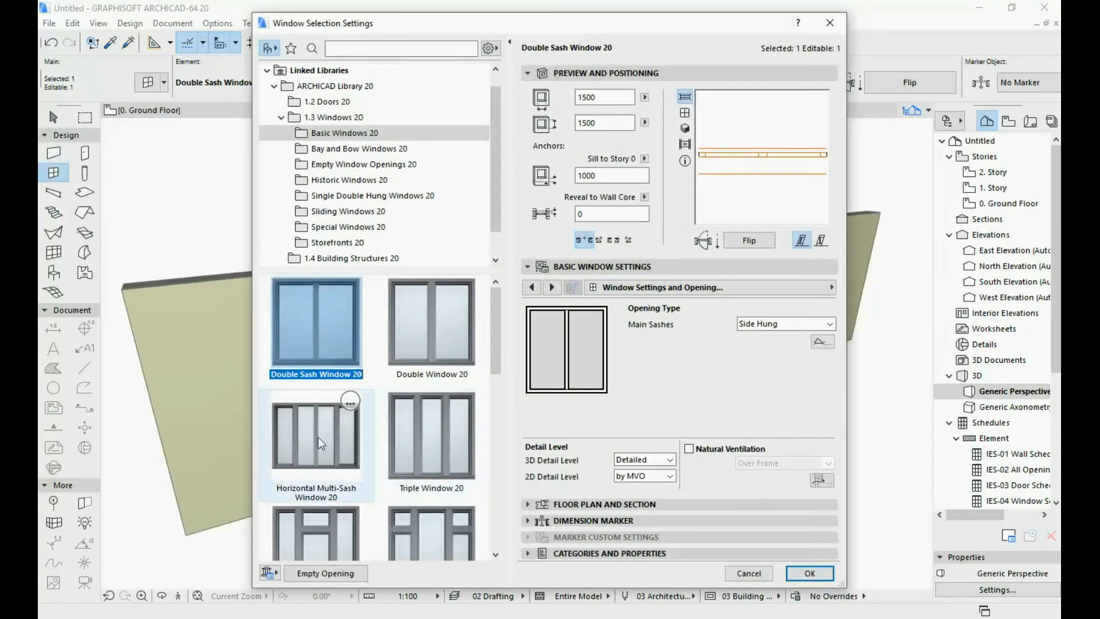
{"action": "mouse_move", "coordinate": [452, 442]}
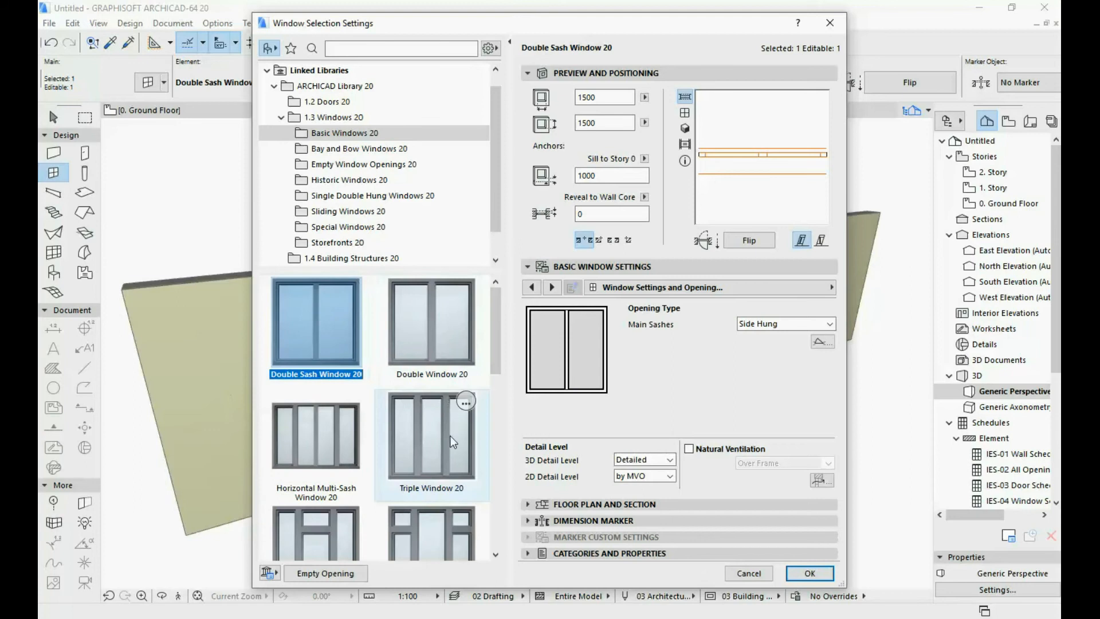
{"action": "left_click", "coordinate": [432, 436]}
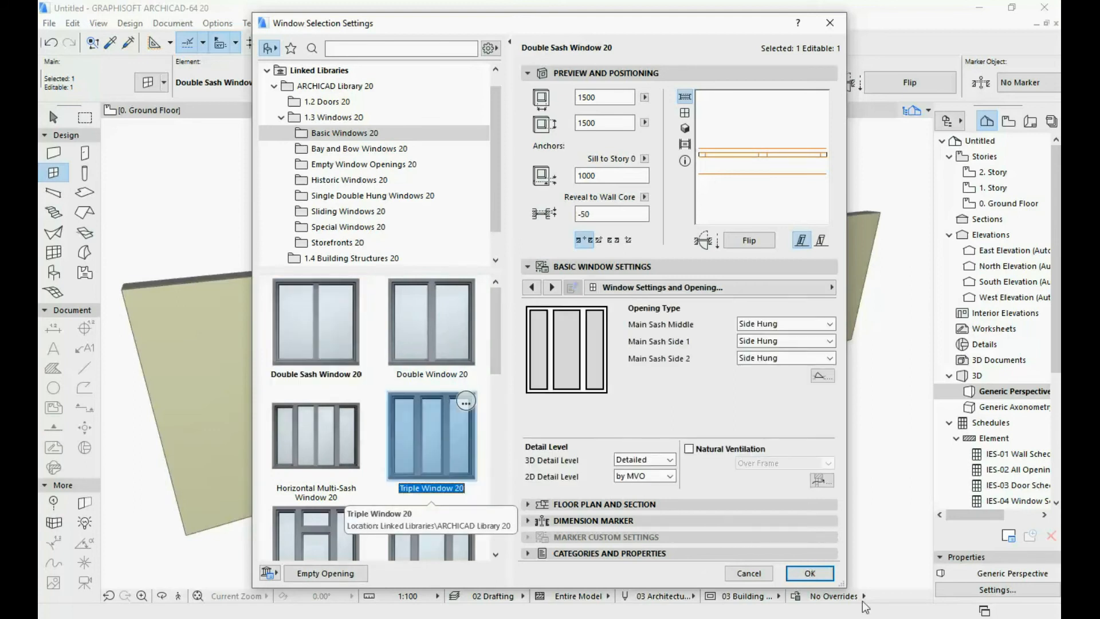
{"action": "left_click", "coordinate": [809, 573]}
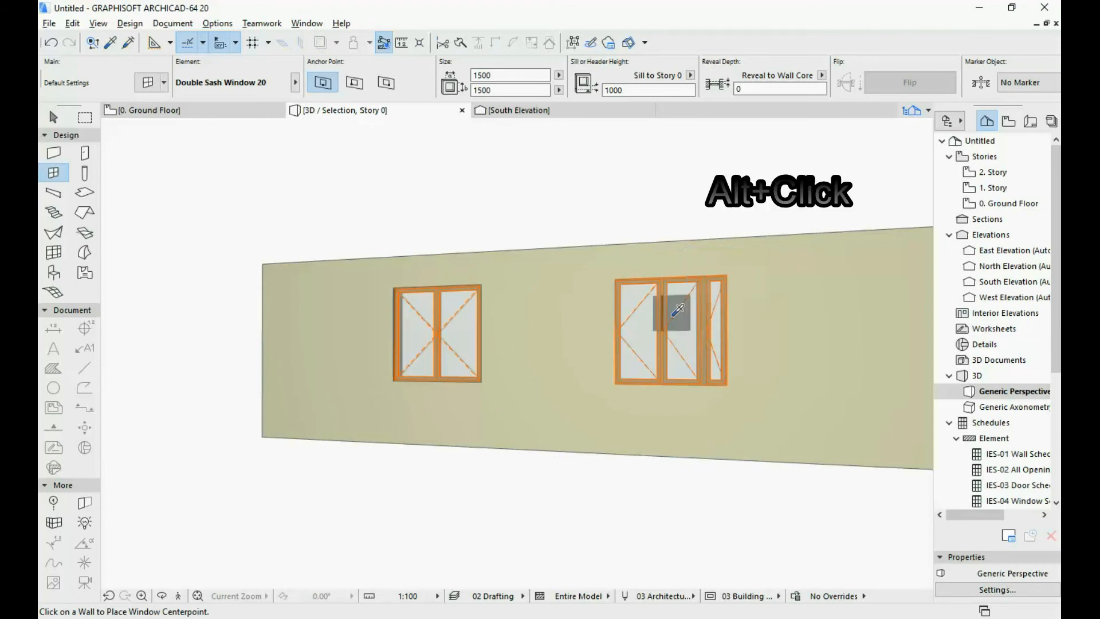
Pick up the right Triple Window 20's settings with -50 reveal and inject them into the left window.
{"action": "left_click", "coordinate": [677, 330]}
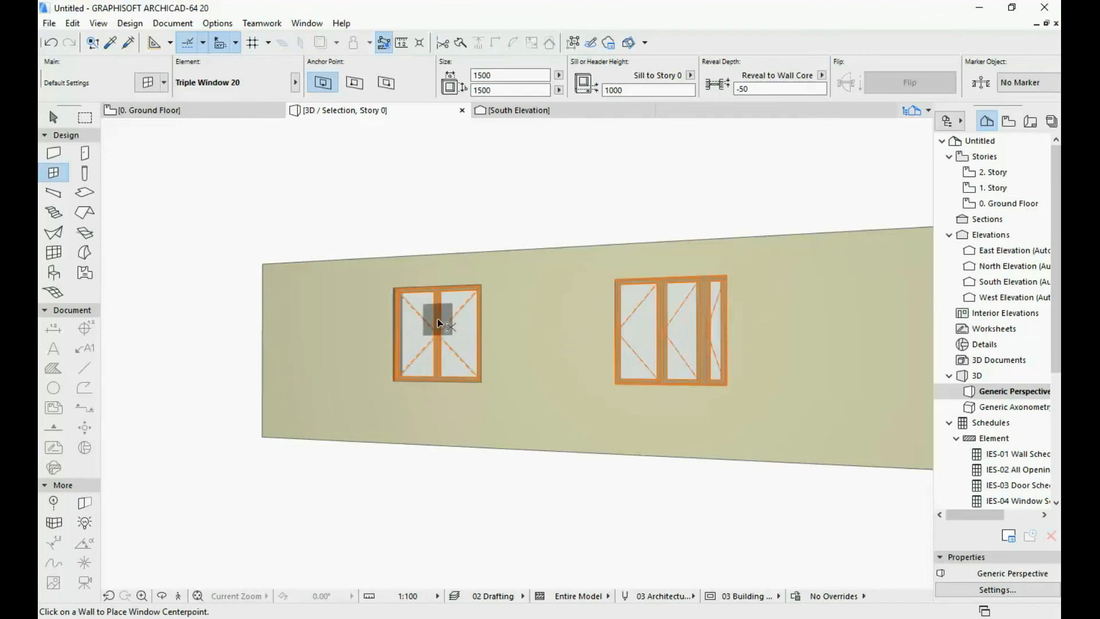
{"action": "left_click", "coordinate": [436, 330]}
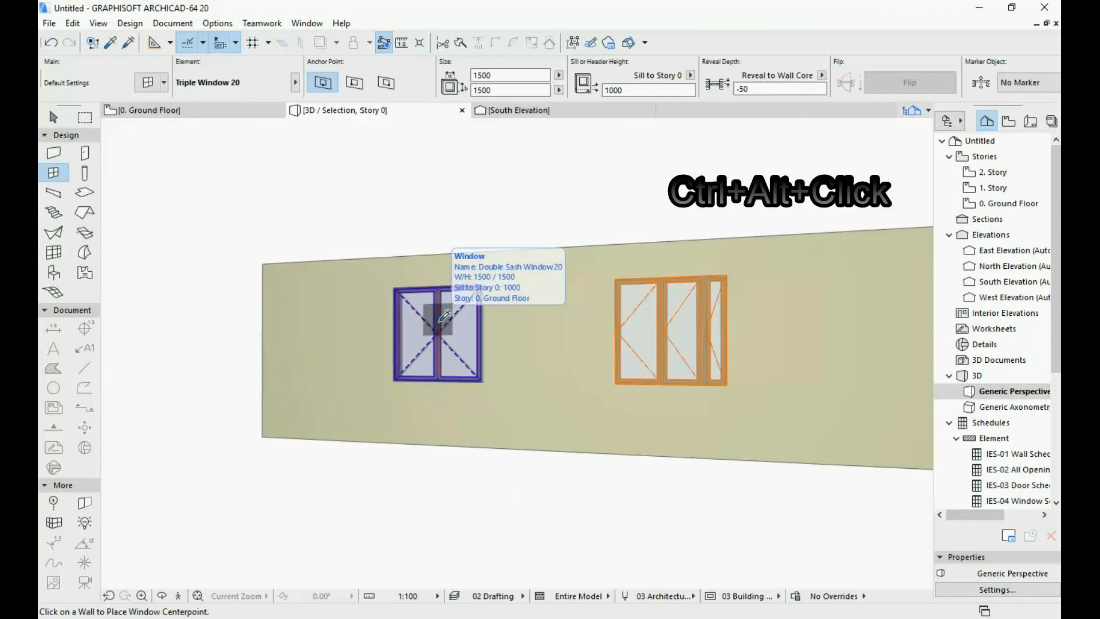